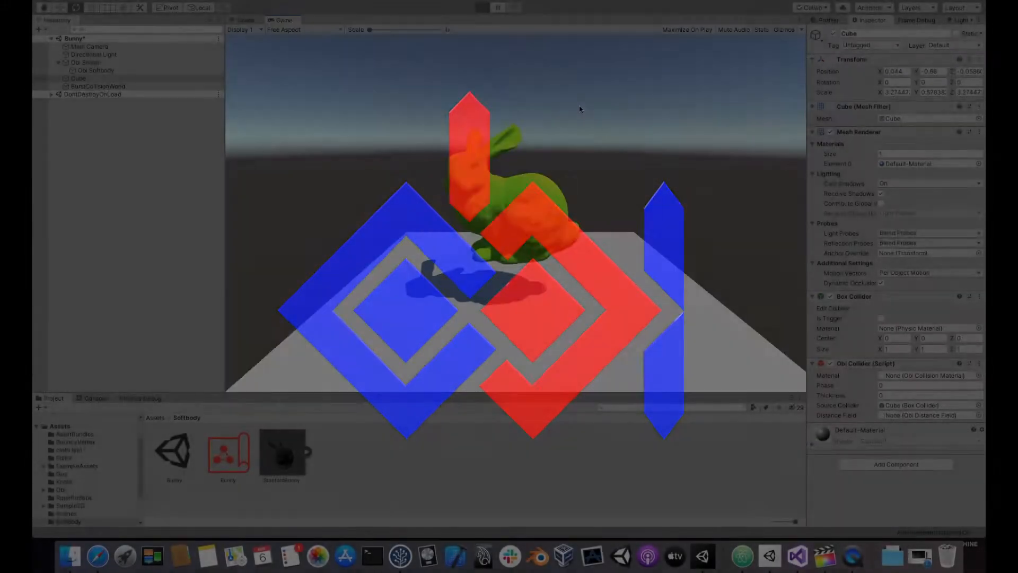
# Play the Bunny demo scene and switch between the Scene and Game views
pyautogui.click(481, 7)
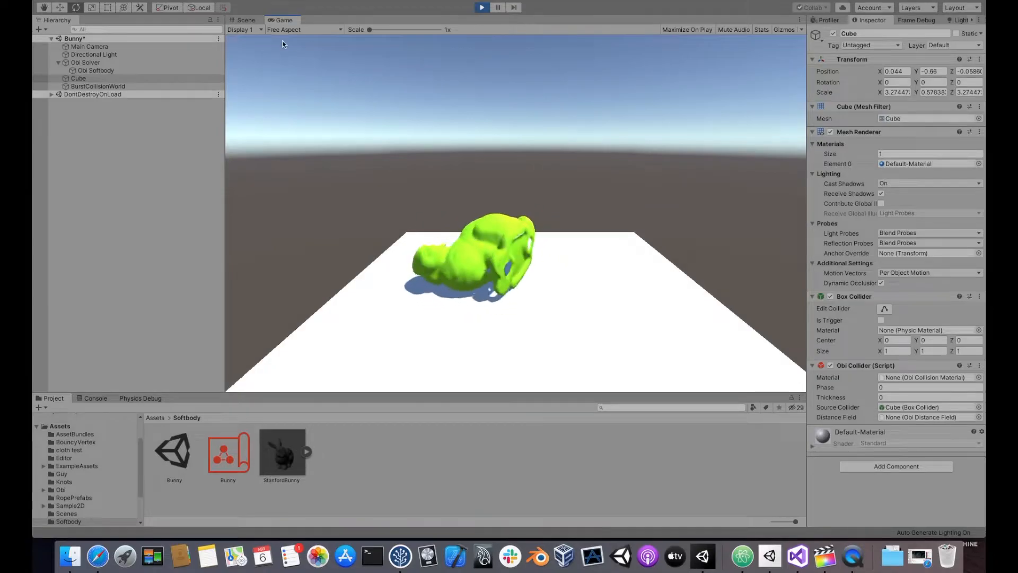
pyautogui.click(245, 20)
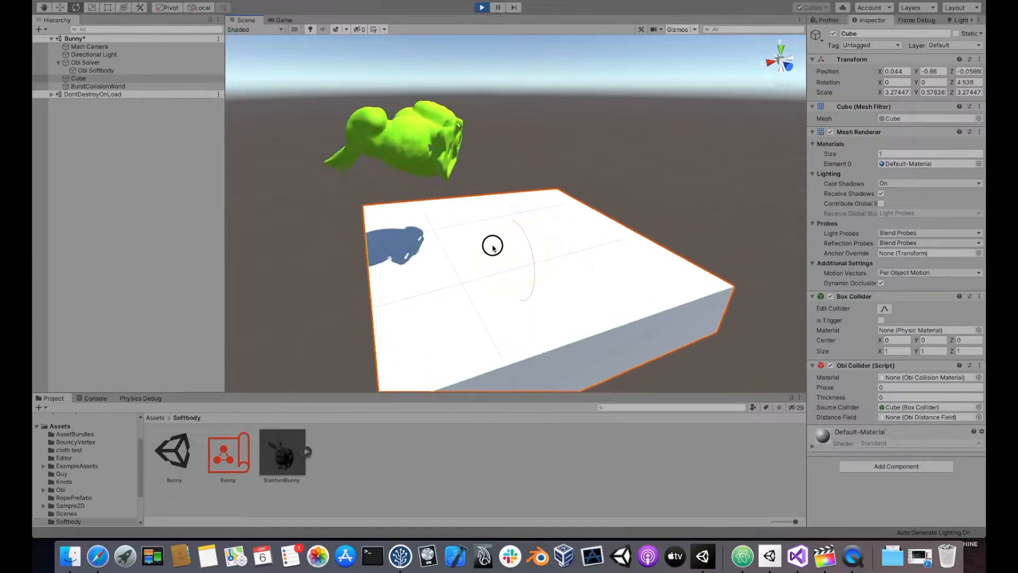
pyautogui.click(282, 20)
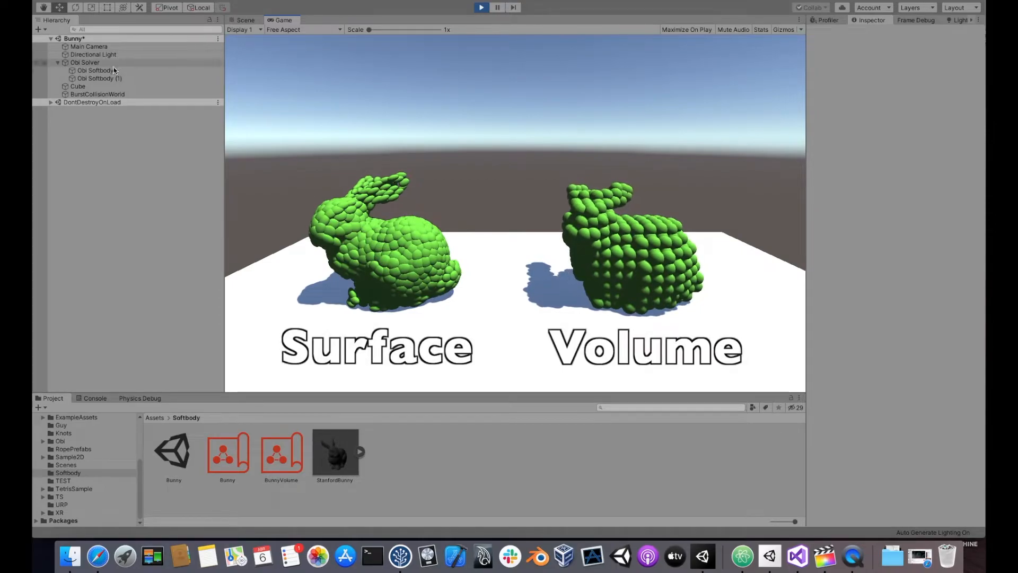
# Select the surface softbody bunny and inspect its particles in the Scene view
pyautogui.click(96, 70)
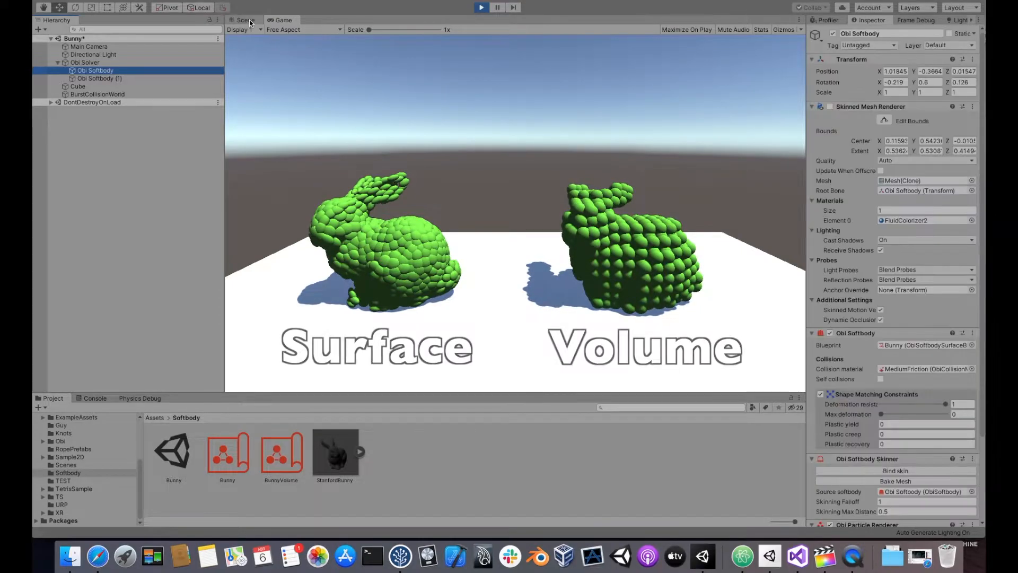
pyautogui.click(243, 20)
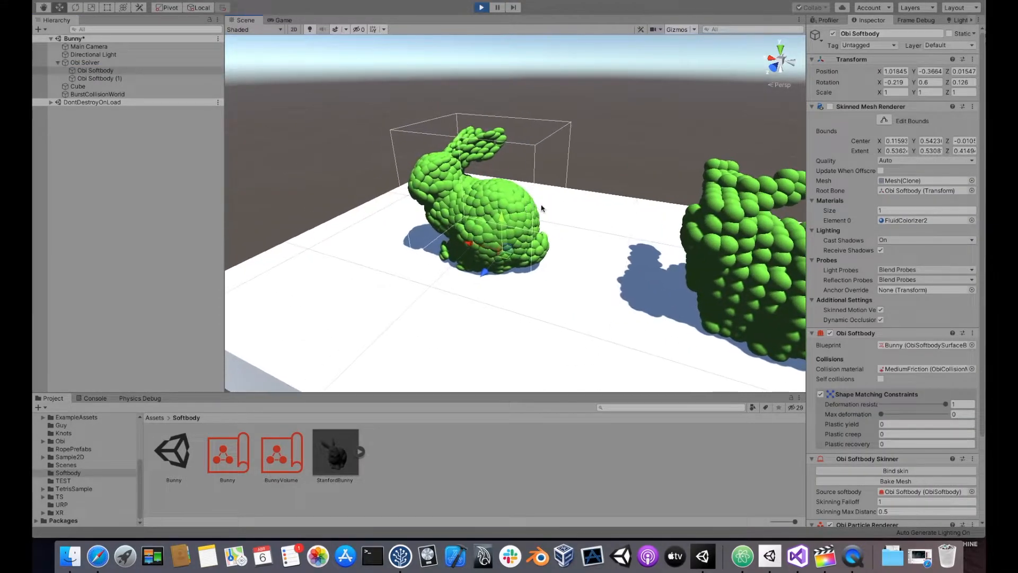
pyautogui.scroll(-3)
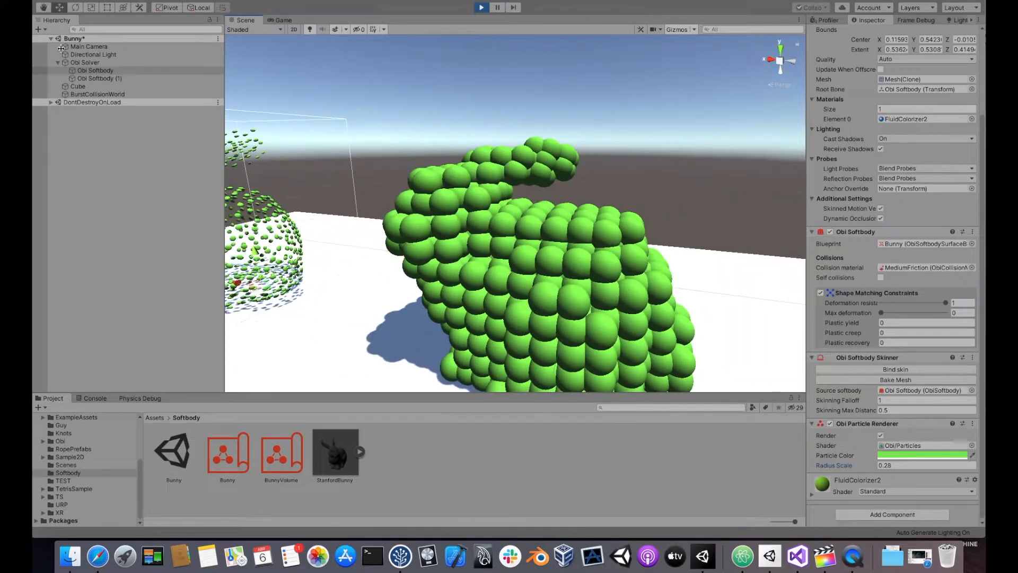
pyautogui.click(101, 78)
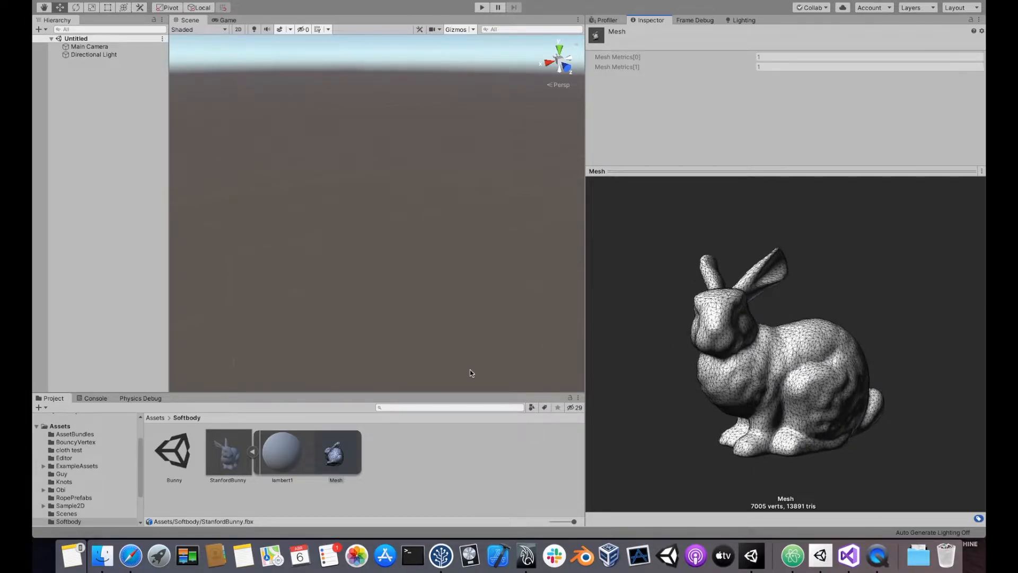
# Create an Obi Softbody Surface Blueprint named Bunny in the Softbody folder
pyautogui.rightClick(470, 372)
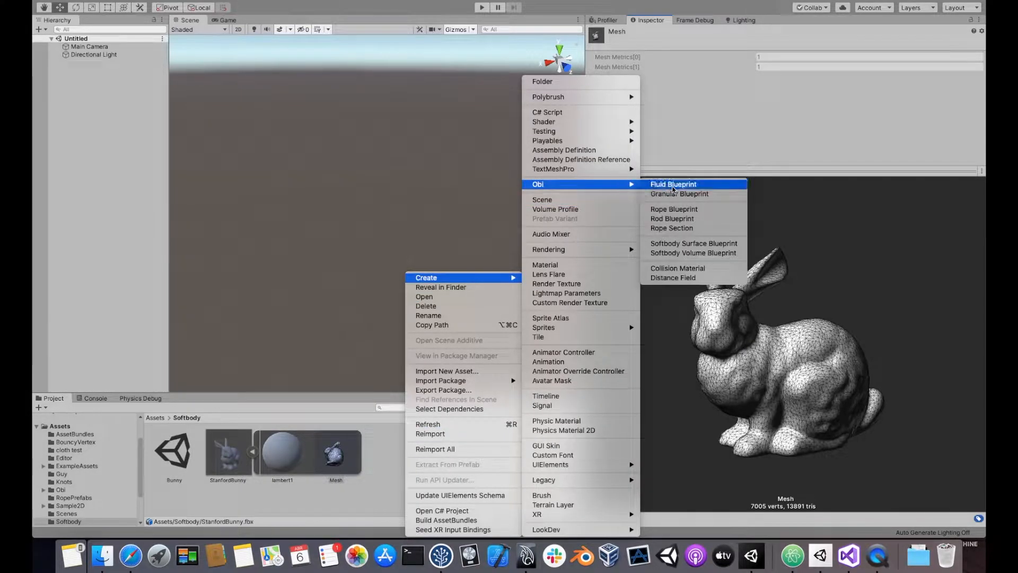
pyautogui.moveTo(694, 243)
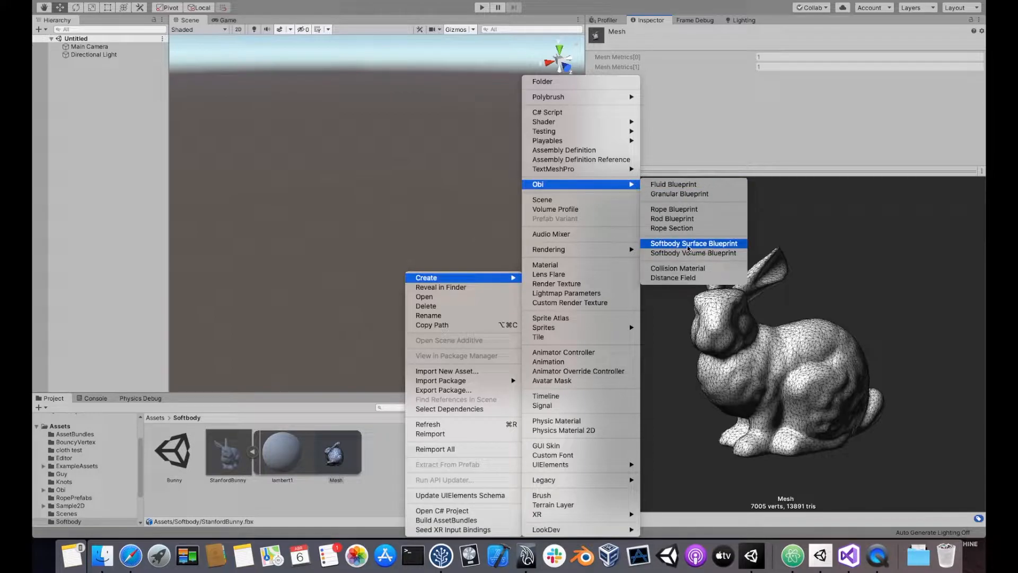
pyautogui.click(693, 243)
pyautogui.write('Bunny')
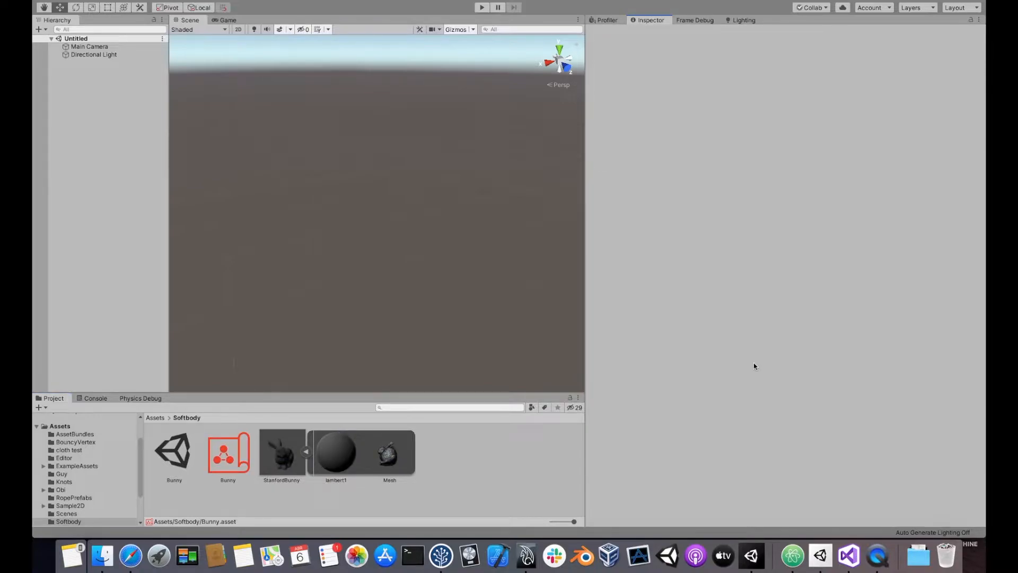
pyautogui.moveTo(414, 383)
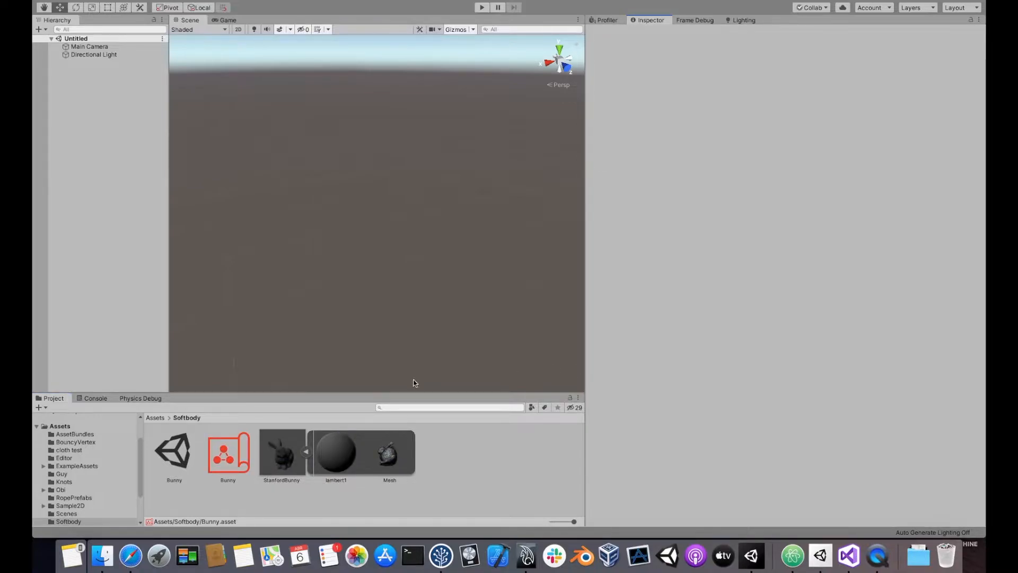
# Assign the Stanford Bunny mesh as Input Mesh, make it readable, and generate particles
pyautogui.click(228, 451)
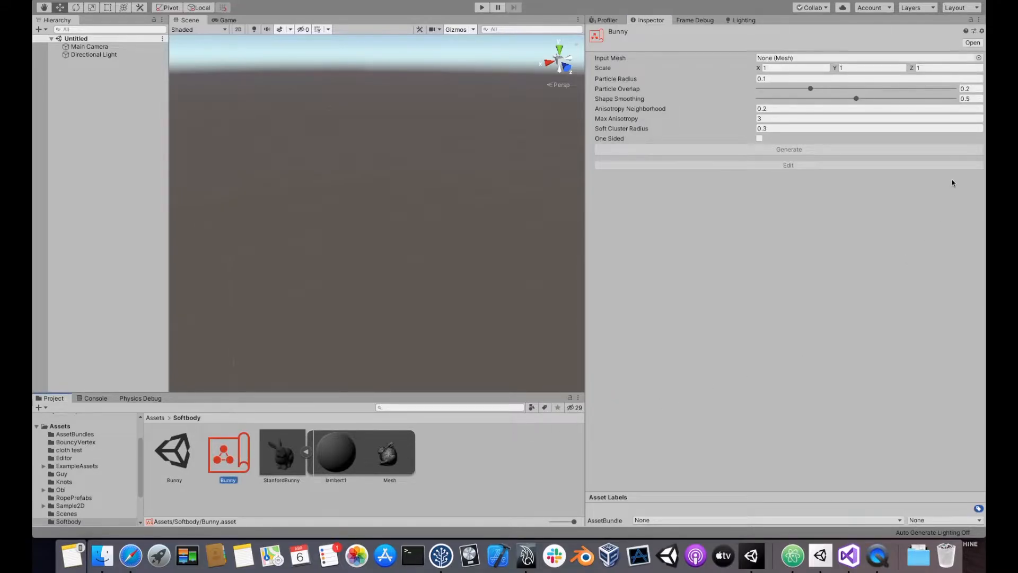
pyautogui.click(977, 58)
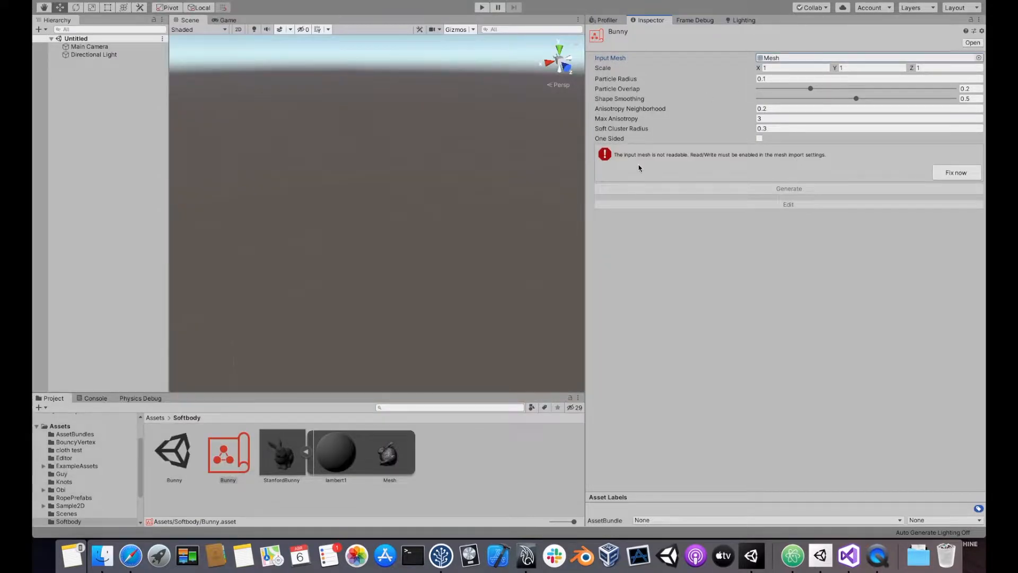
pyautogui.moveTo(674, 164)
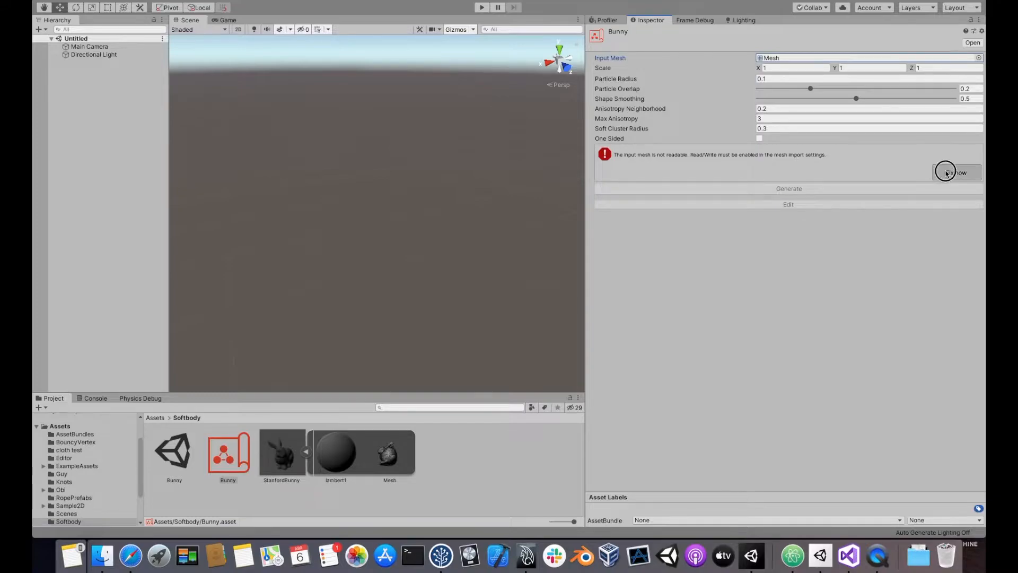
pyautogui.click(956, 172)
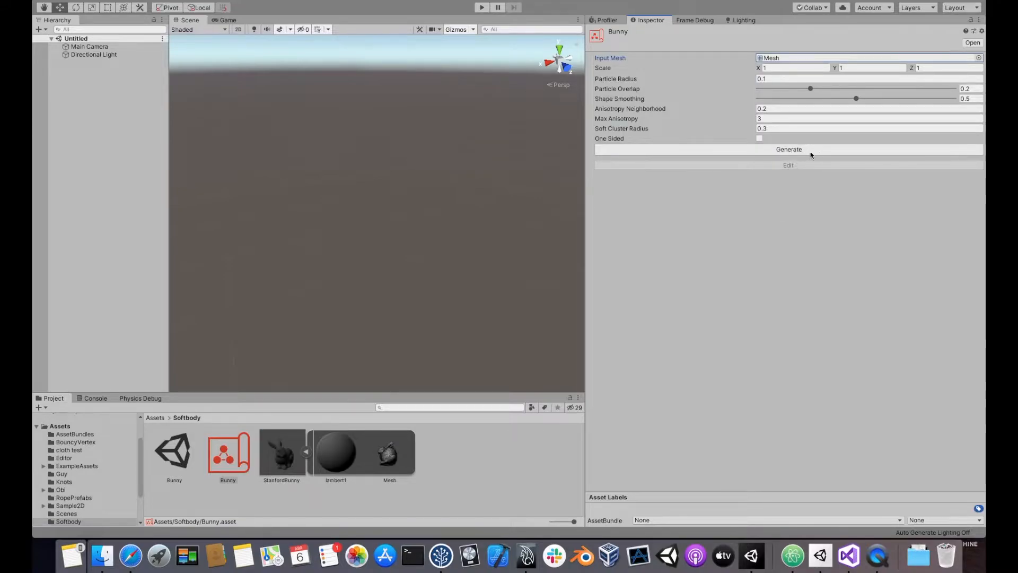
pyautogui.moveTo(816, 153)
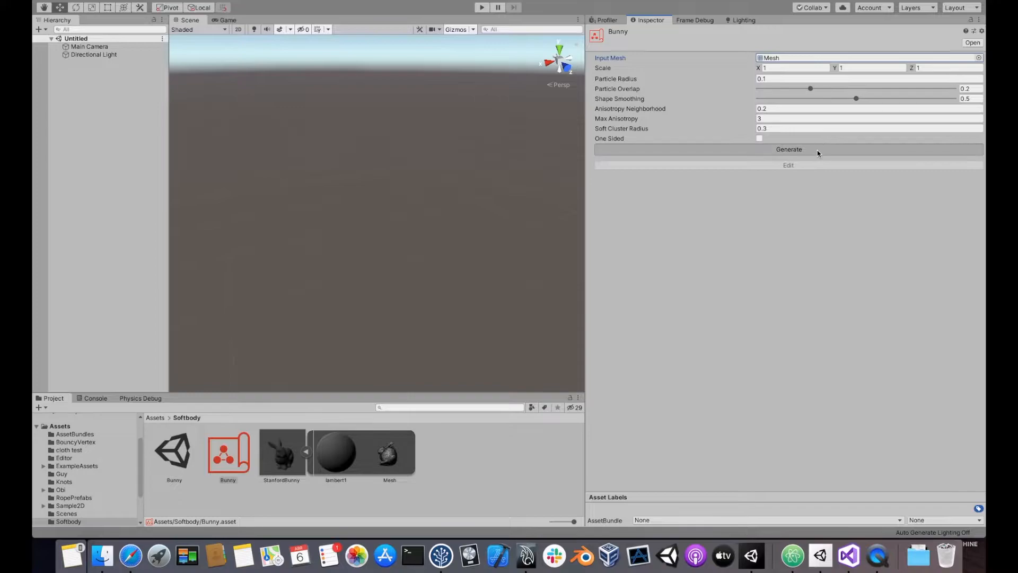
pyautogui.click(788, 165)
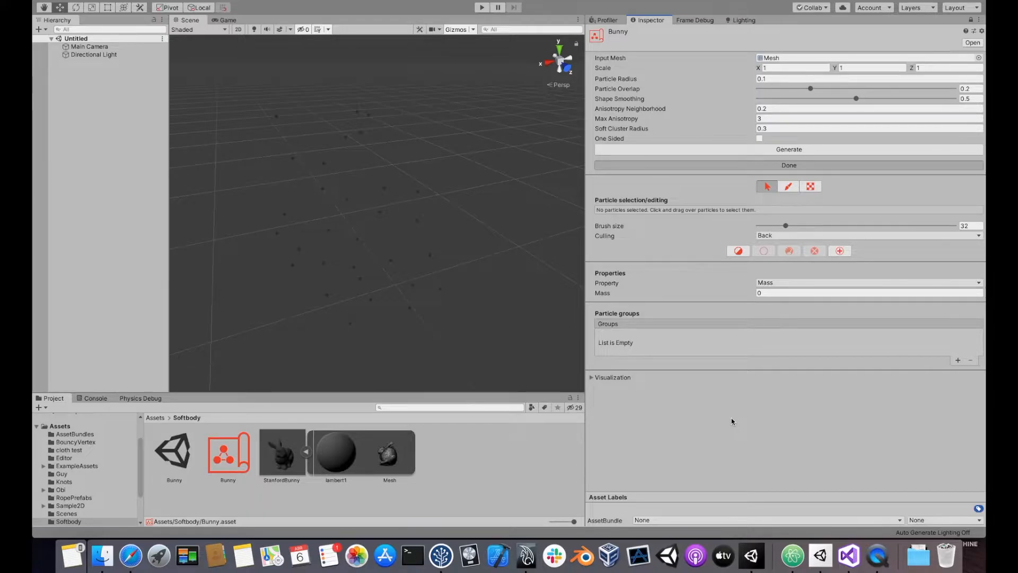
pyautogui.moveTo(621, 385)
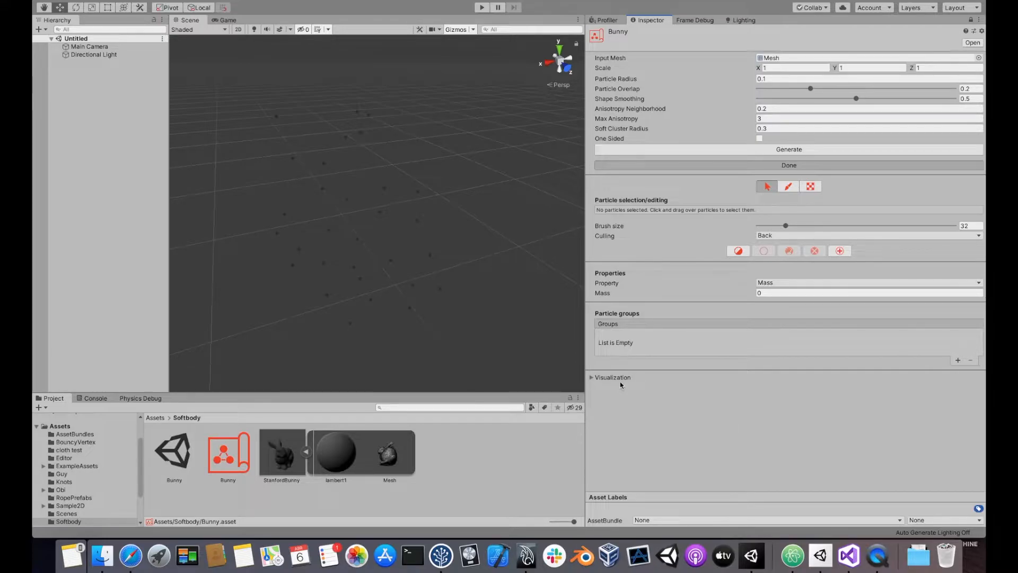
# Set the blueprint editor's Visualization Render mode to Mesh
pyautogui.click(611, 377)
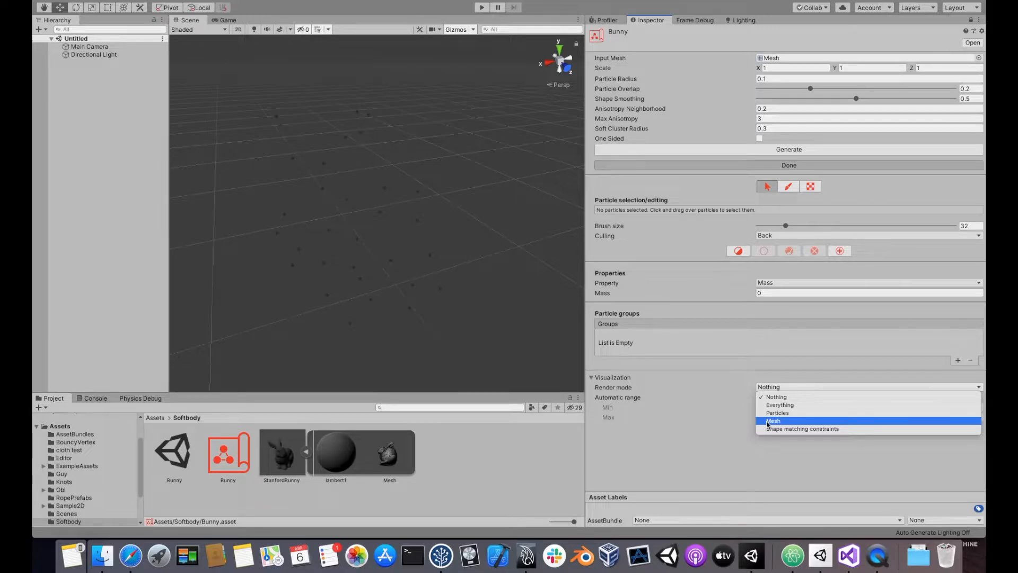
pyautogui.click(773, 420)
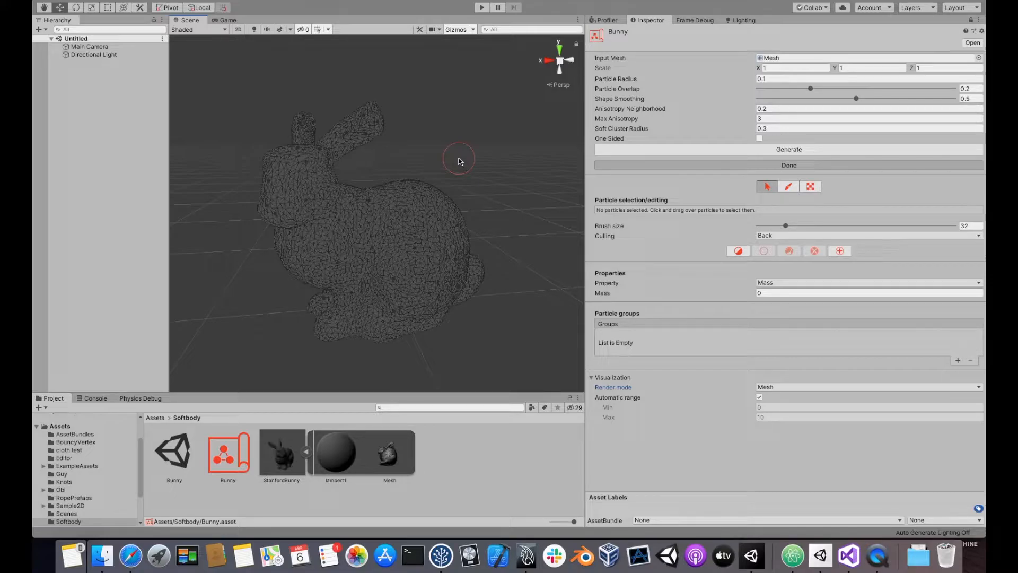
pyautogui.moveTo(566, 320)
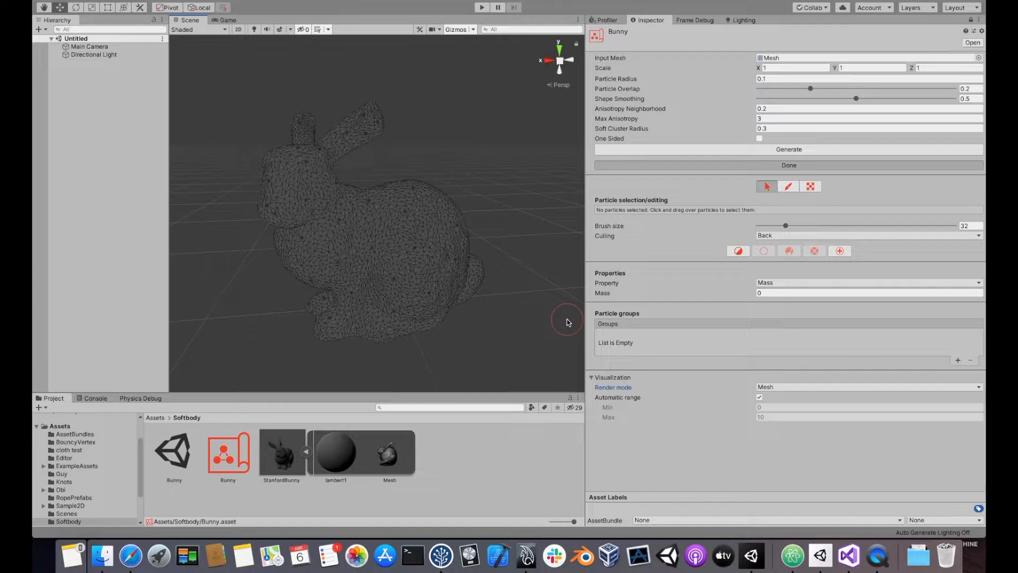
pyautogui.moveTo(760, 87)
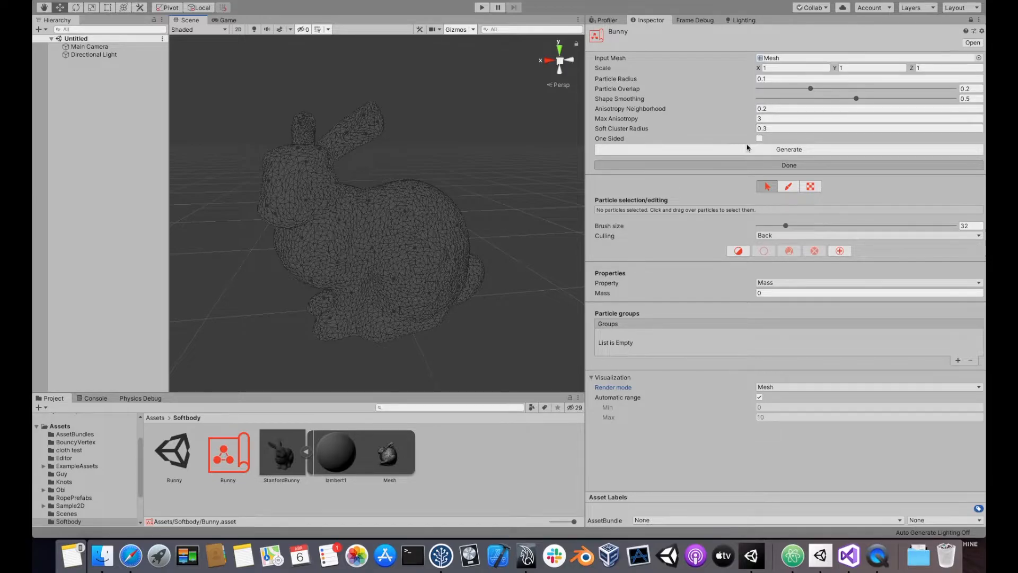
pyautogui.moveTo(736, 147)
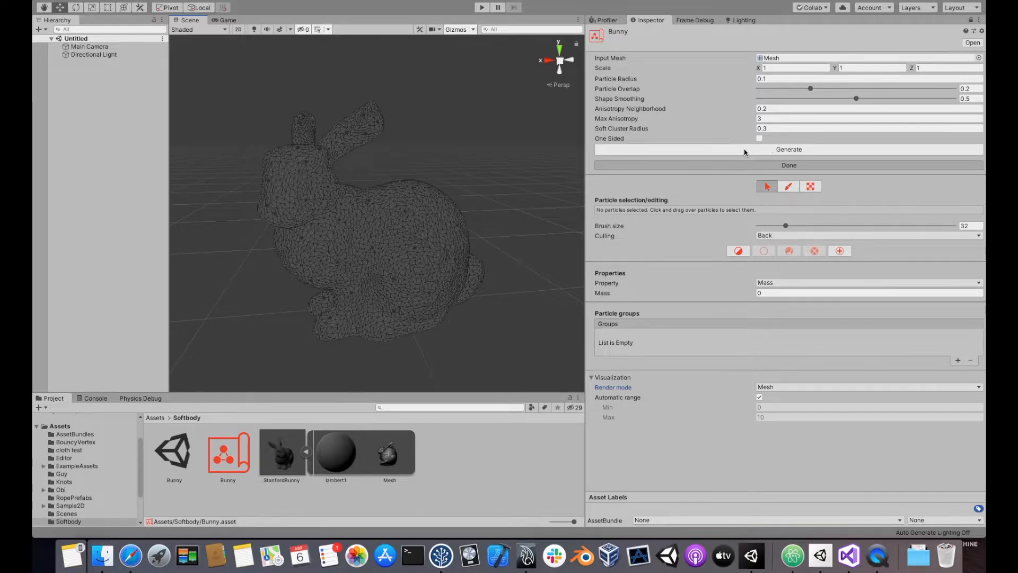
# Stretch the Bunny blueprint's X scale to 2, then restore normal proportions
pyautogui.click(795, 67)
pyautogui.write('2')
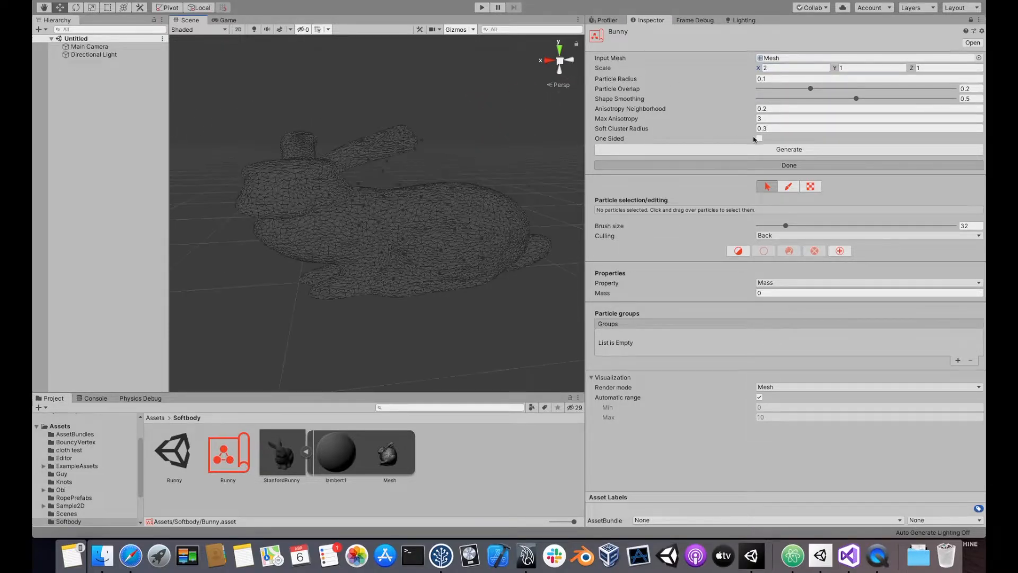
pyautogui.click(788, 149)
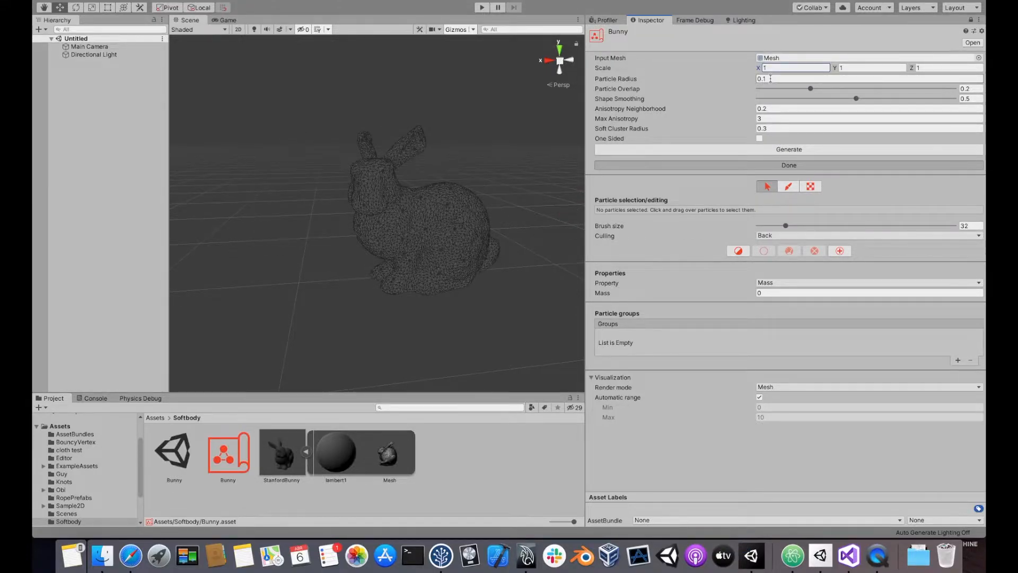
# Regenerate the blueprint with particle radius 0.05 and orbit to inspect the denser particles
pyautogui.click(789, 148)
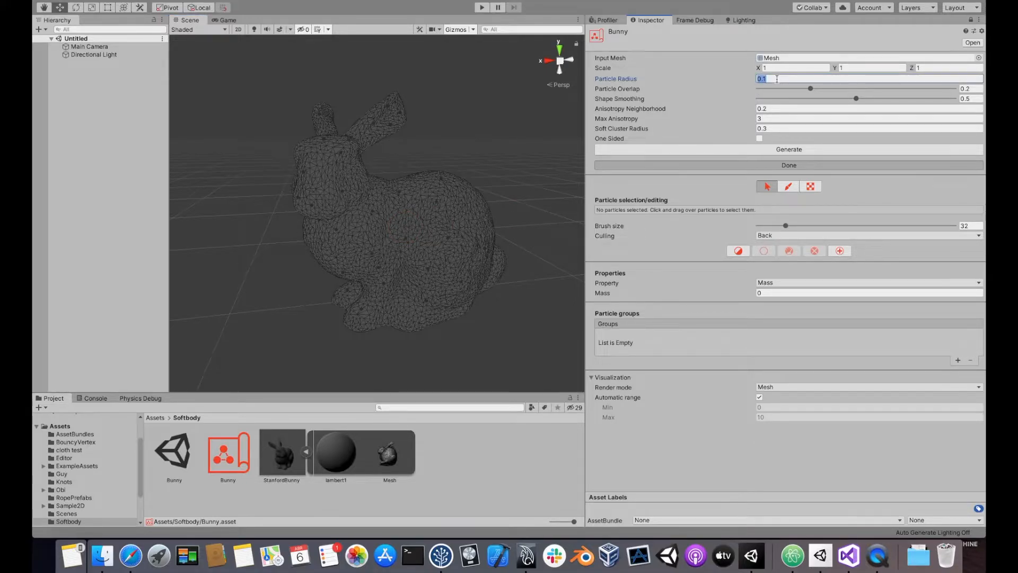
pyautogui.write('0.05')
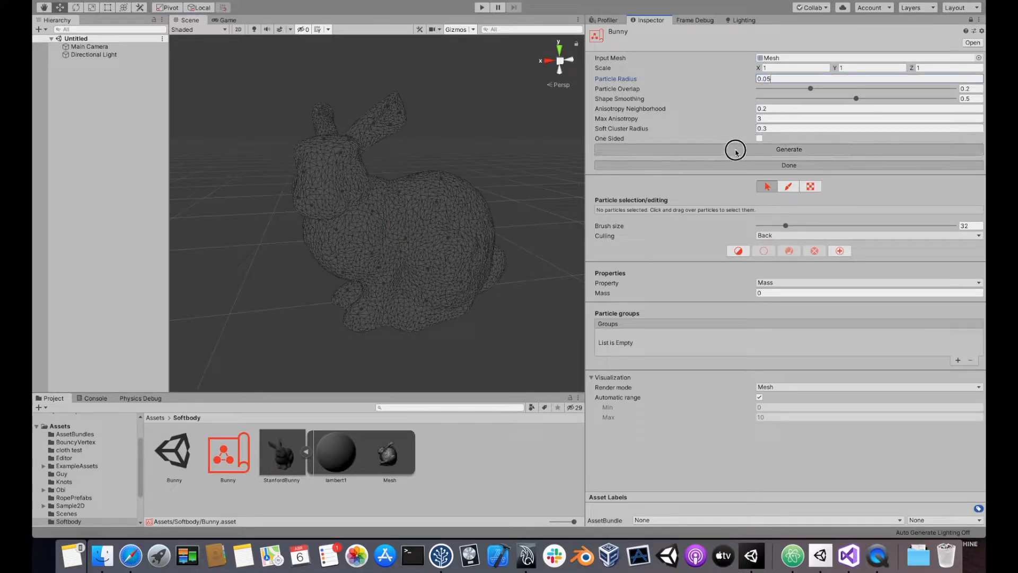
pyautogui.click(789, 148)
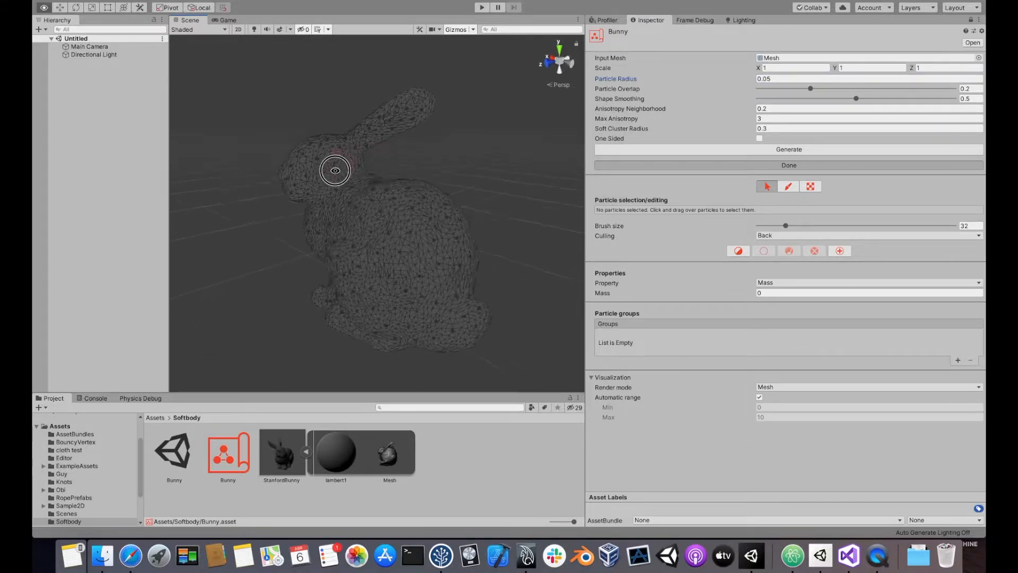
pyautogui.moveTo(335, 171); pyautogui.dragTo(427, 215)
pyautogui.write('0.2')
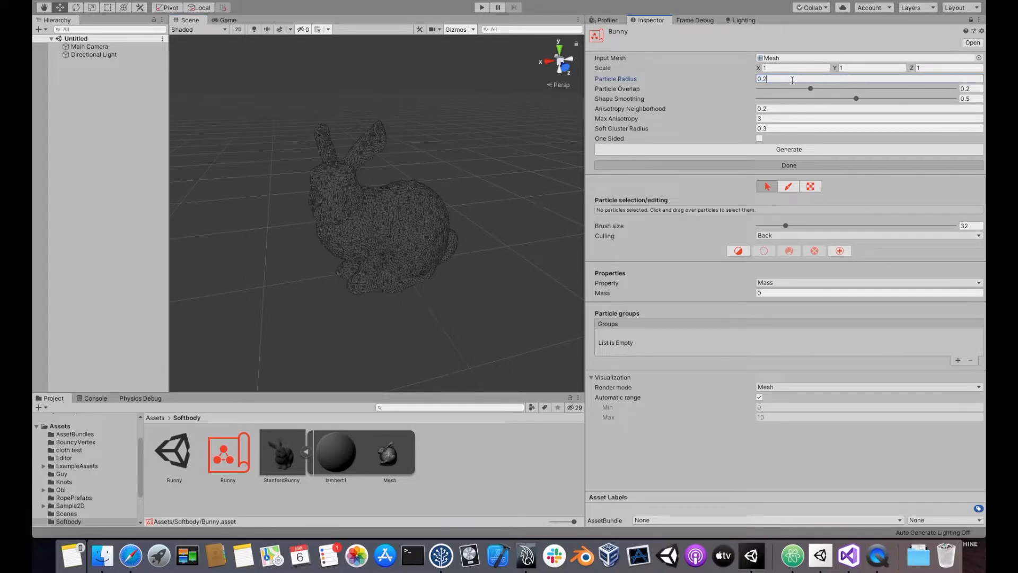
pyautogui.click(787, 149)
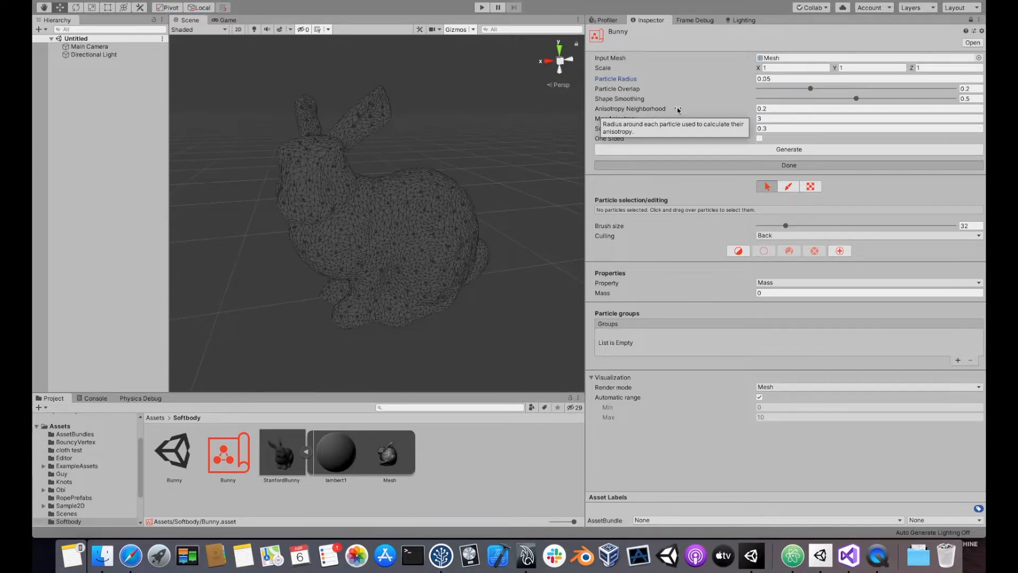
pyautogui.moveTo(626, 89)
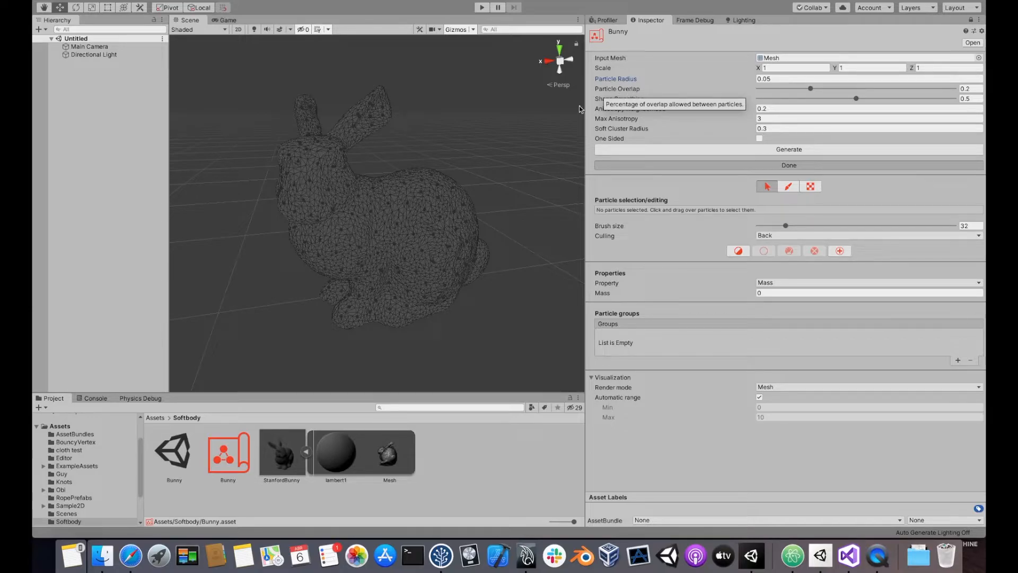
pyautogui.moveTo(489, 218)
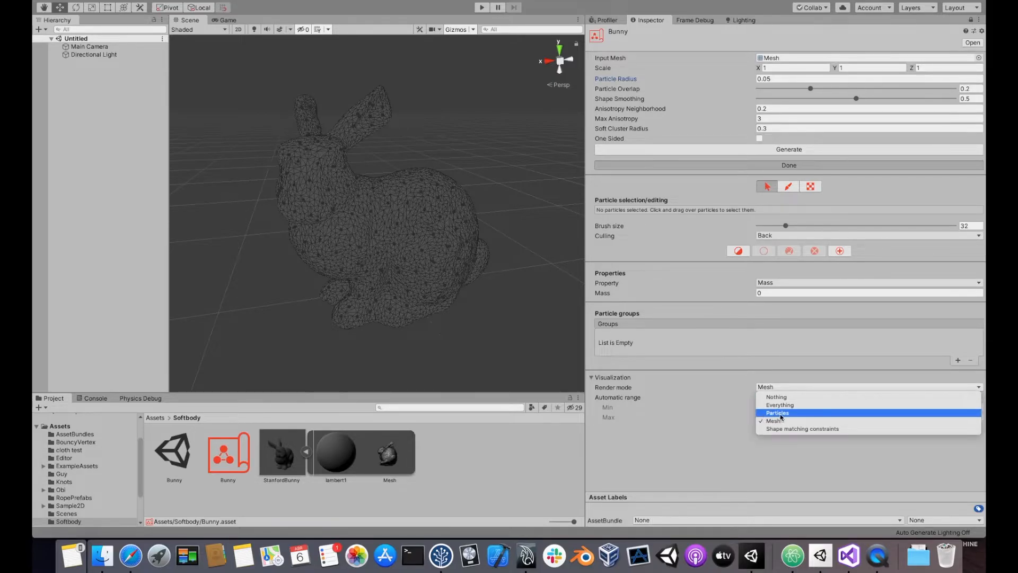
# Show particles over the mesh and regenerate with particle overlap 0.5
pyautogui.click(774, 421)
pyautogui.write('0.5')
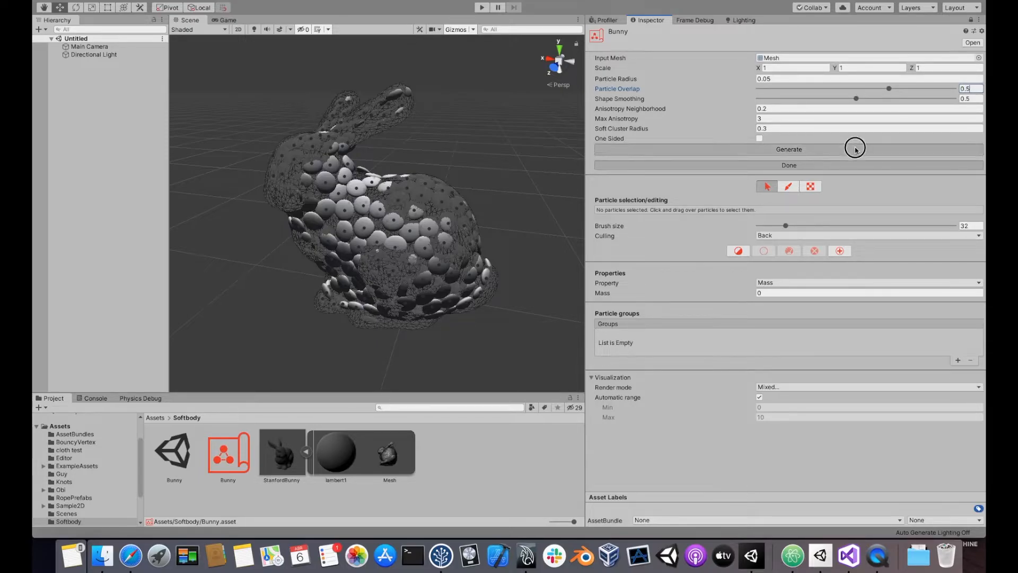
pyautogui.click(788, 148)
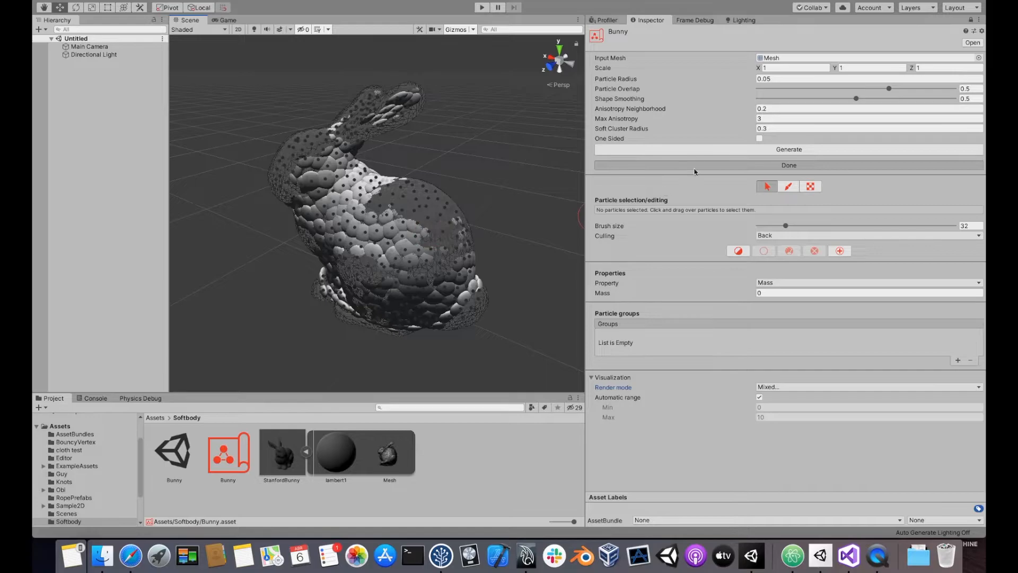
pyautogui.moveTo(619, 99)
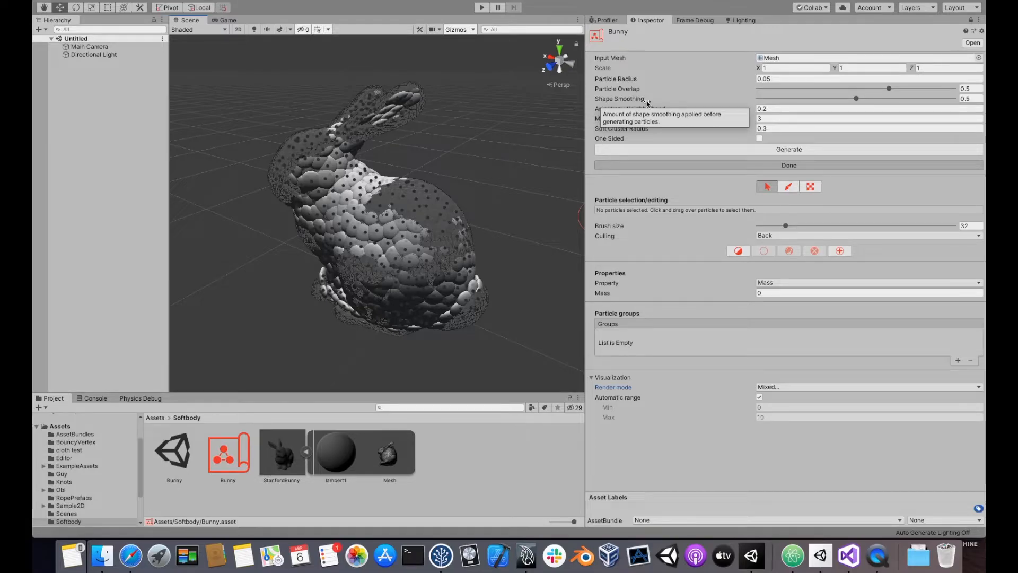
pyautogui.moveTo(370, 187)
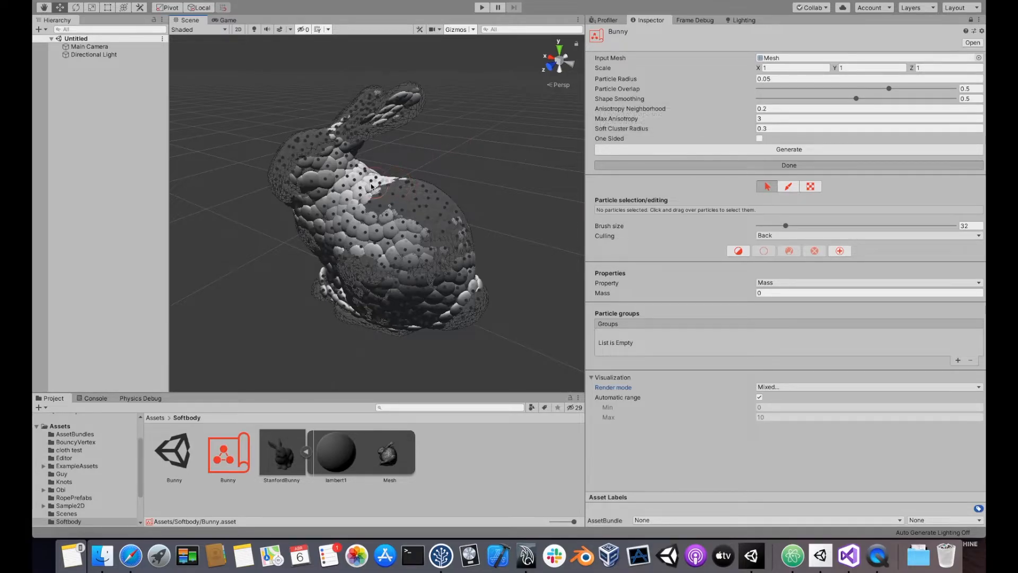
pyautogui.moveTo(406, 232)
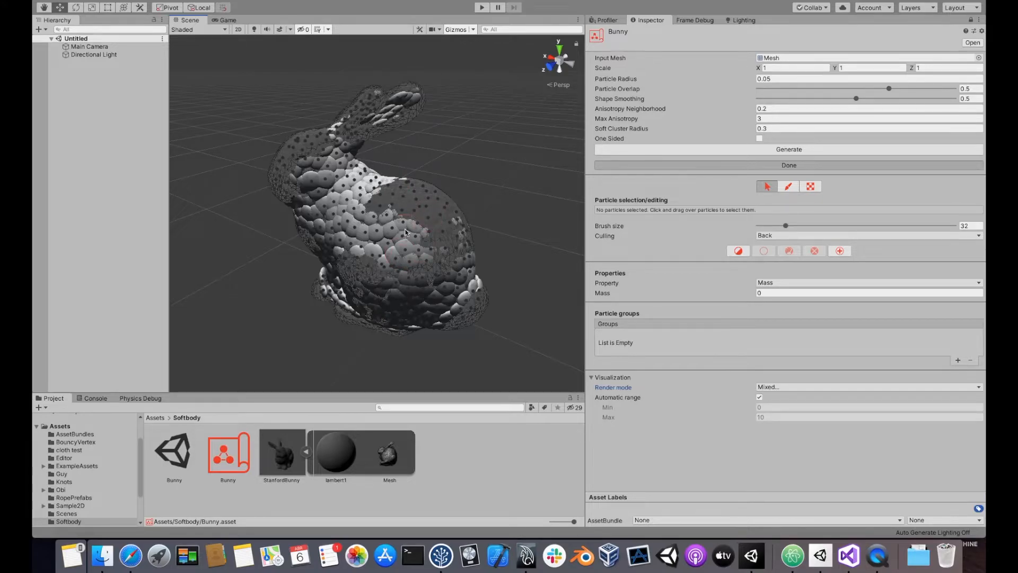
pyautogui.moveTo(469, 182)
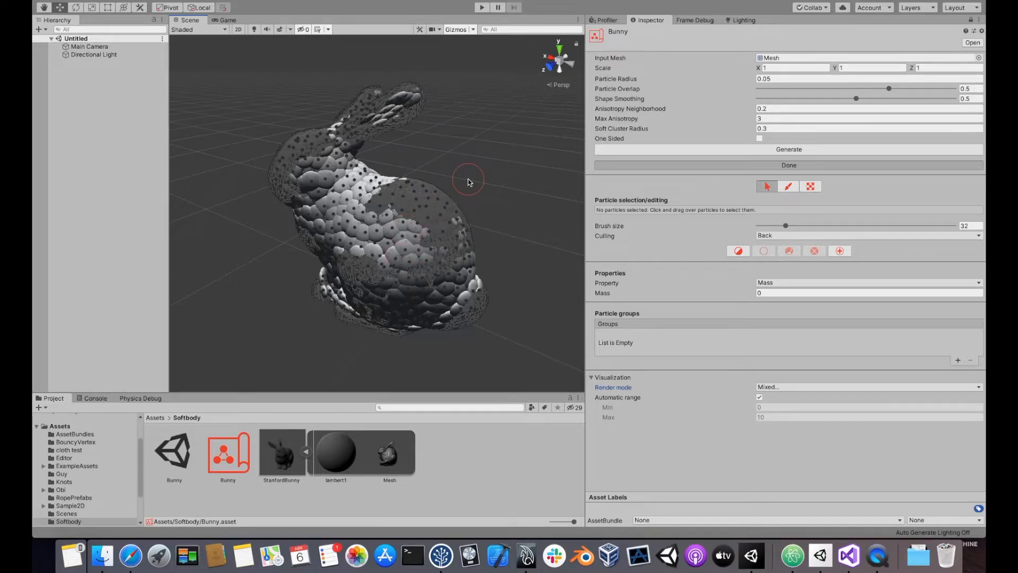
pyautogui.moveTo(453, 190)
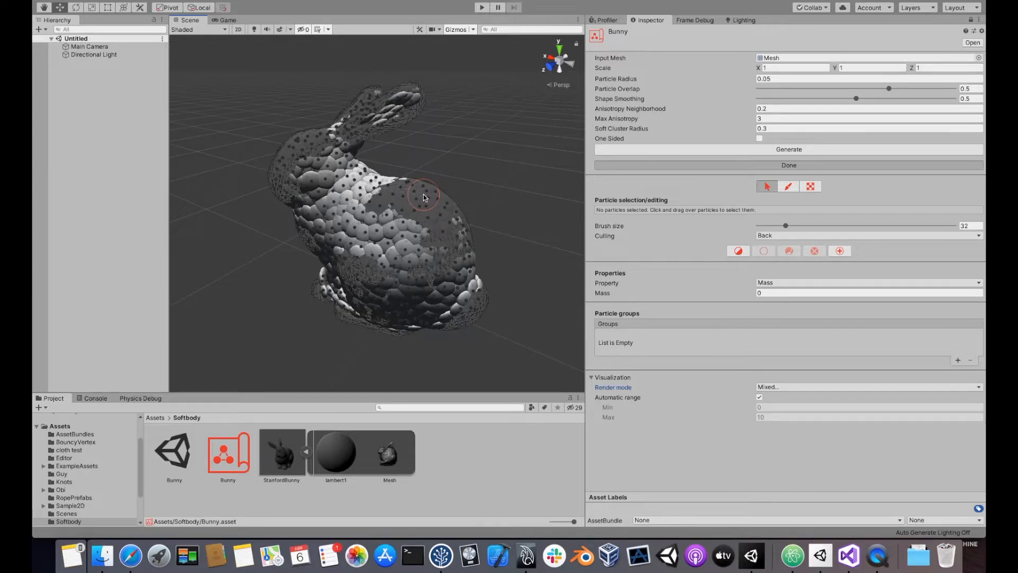
pyautogui.moveTo(791, 94)
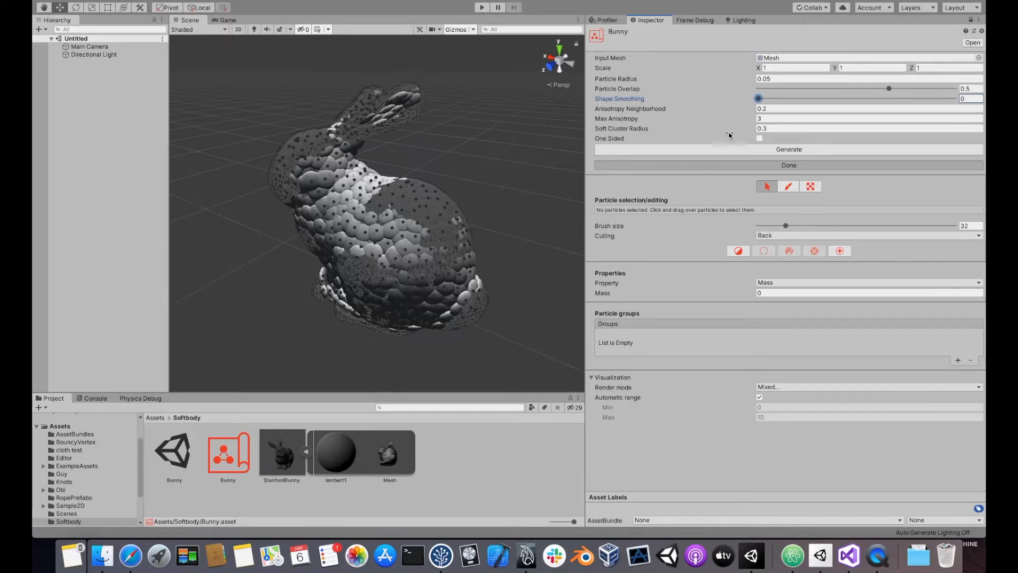
# Regenerate the Bunny blueprint with Shape Smoothing set to 0
pyautogui.click(789, 149)
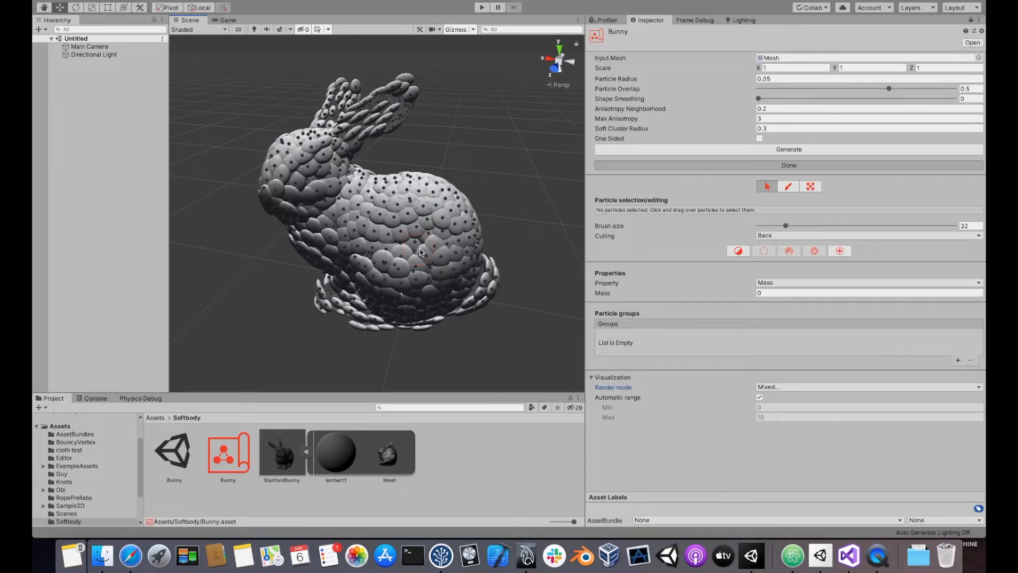
pyautogui.moveTo(439, 243)
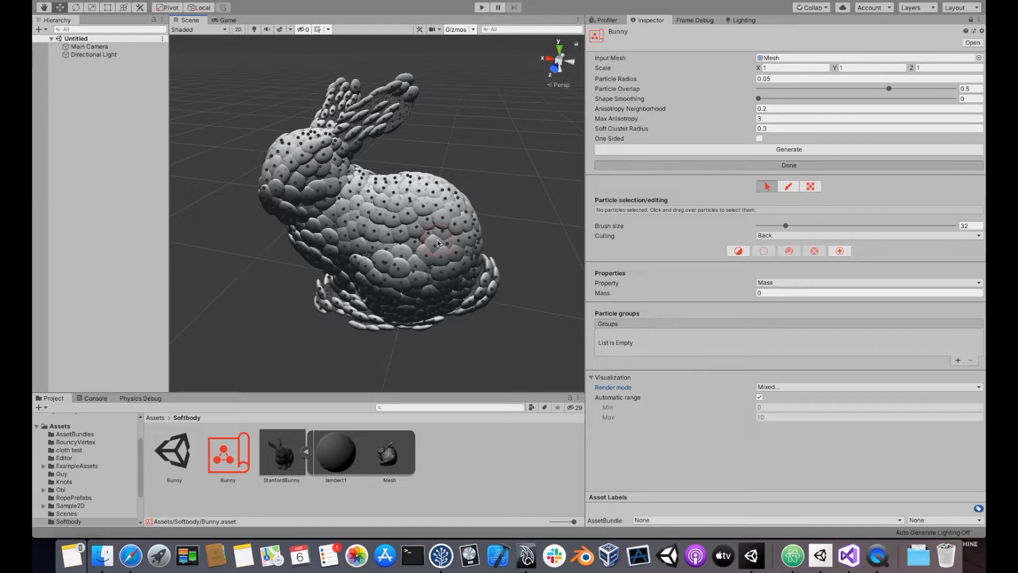
pyautogui.moveTo(419, 226)
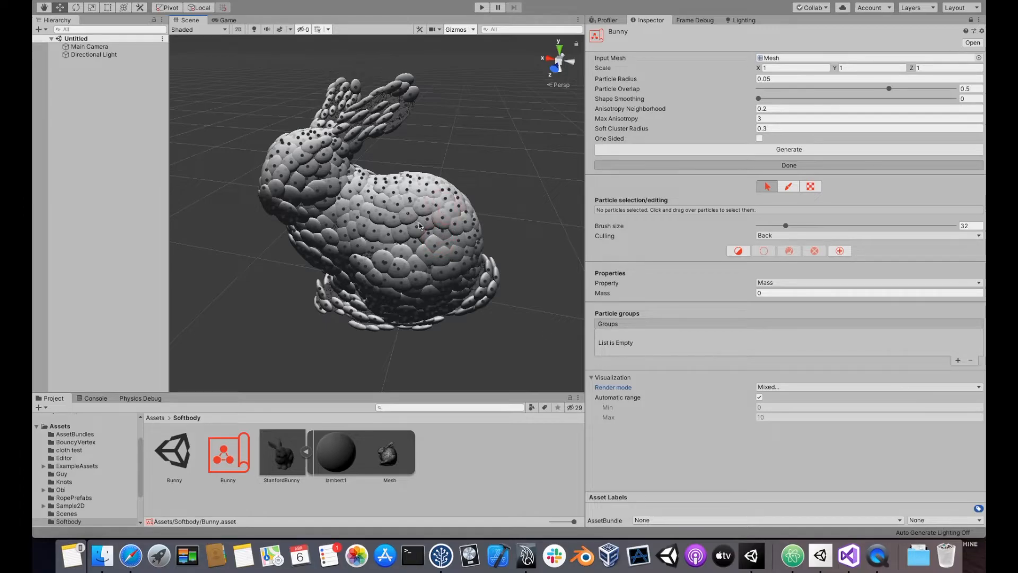
pyautogui.moveTo(452, 219)
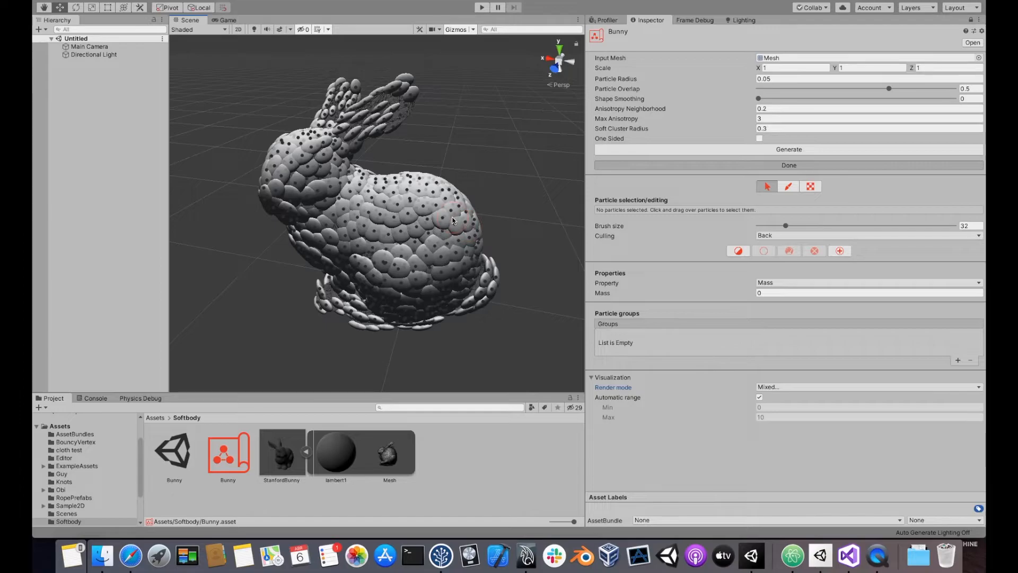
pyautogui.moveTo(642, 141)
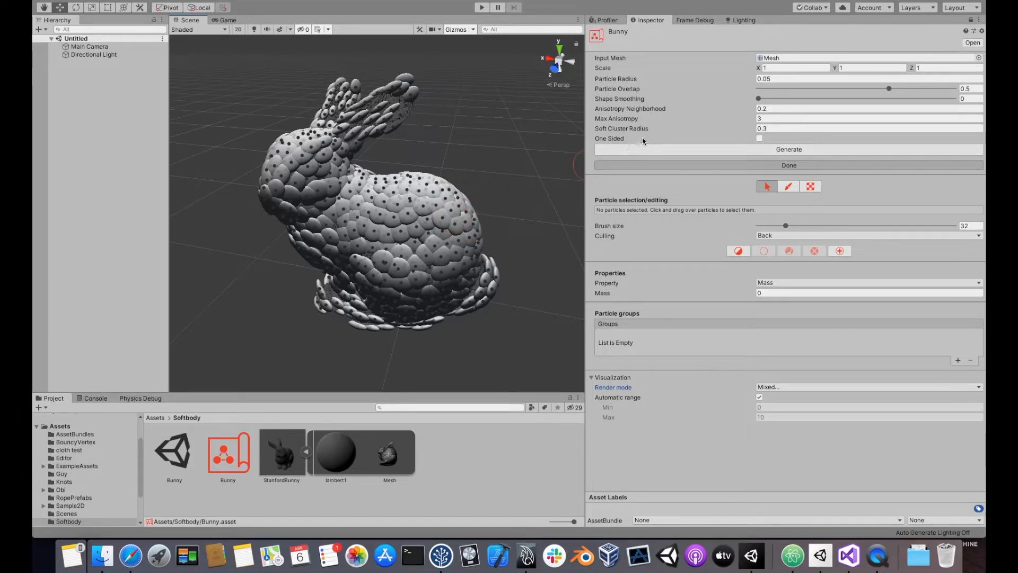
pyautogui.moveTo(659, 114)
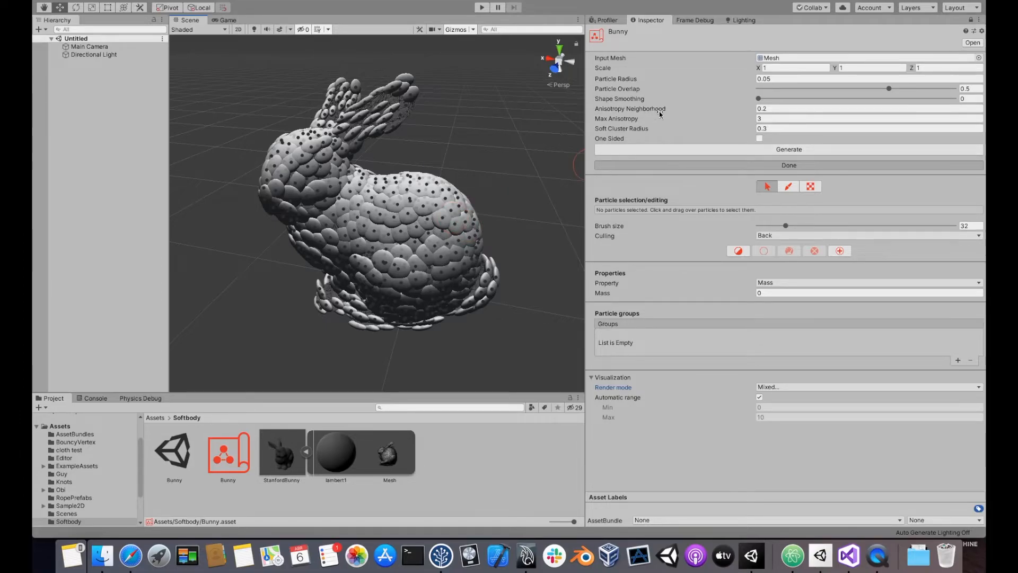
pyautogui.moveTo(657, 112)
pyautogui.write('0')
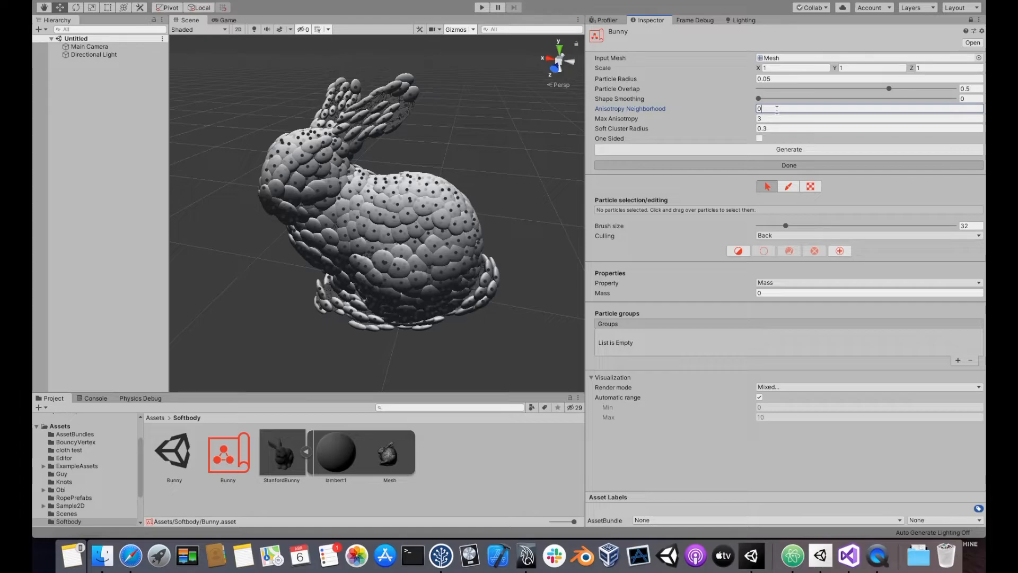
# Regenerate the blueprint from scratch with Anisotropy Neighborhood changed, confirming with Ok
pyautogui.click(789, 149)
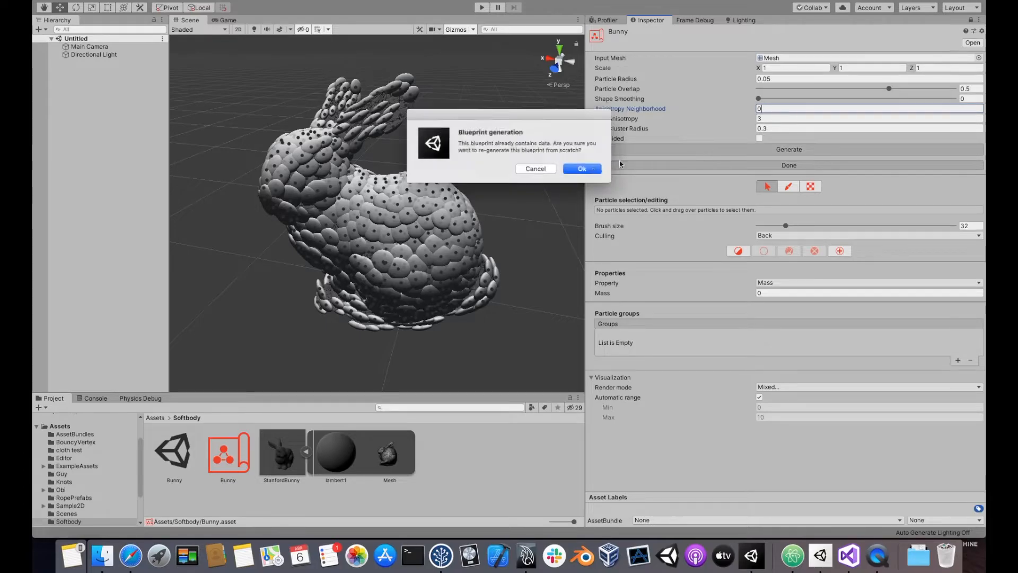
pyautogui.click(581, 168)
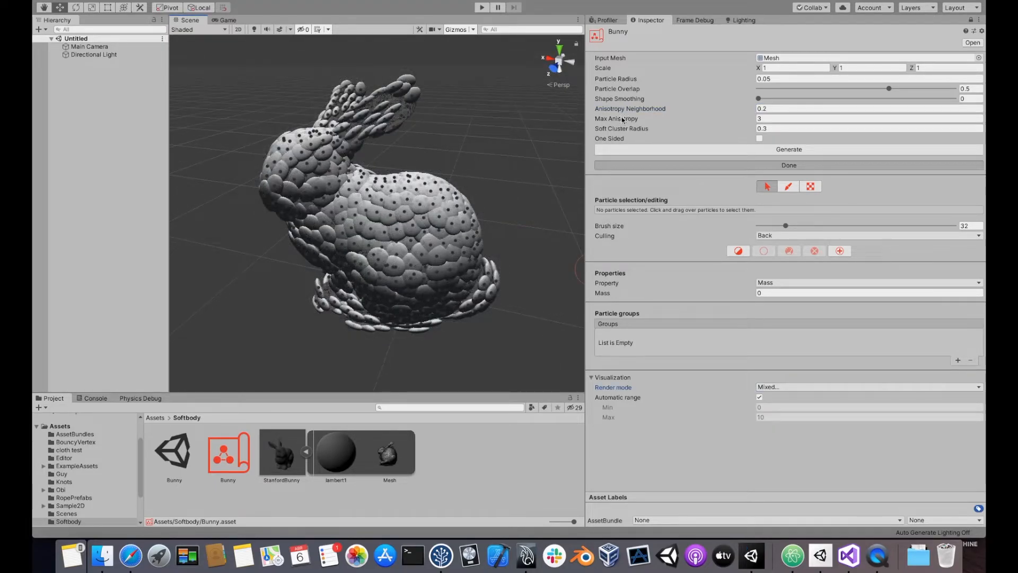
pyautogui.moveTo(620, 118)
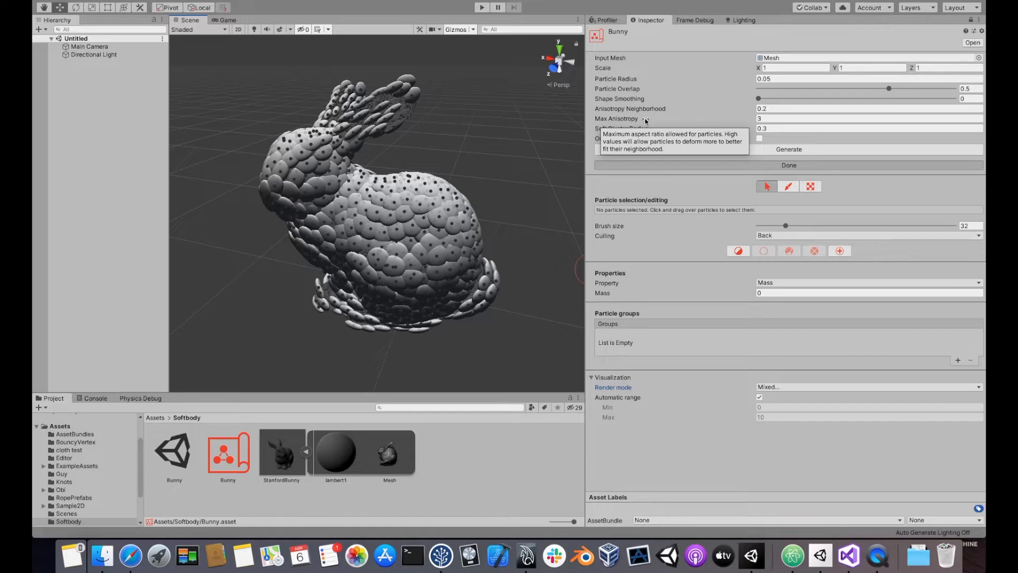
pyautogui.moveTo(704, 121)
pyautogui.write('10')
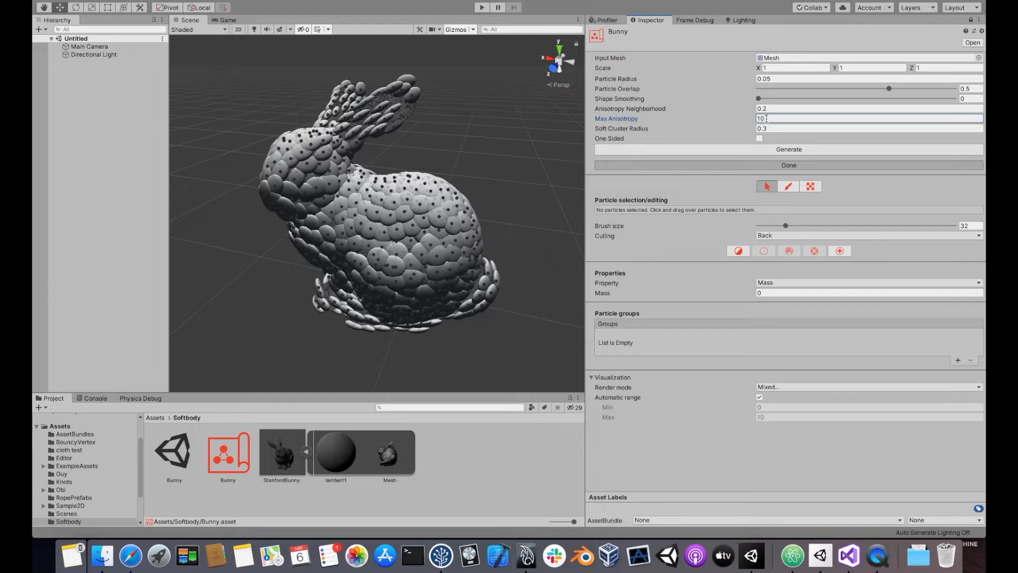
# Regenerate the blueprint with Max Anisotropy 10, then again with 2
pyautogui.click(789, 150)
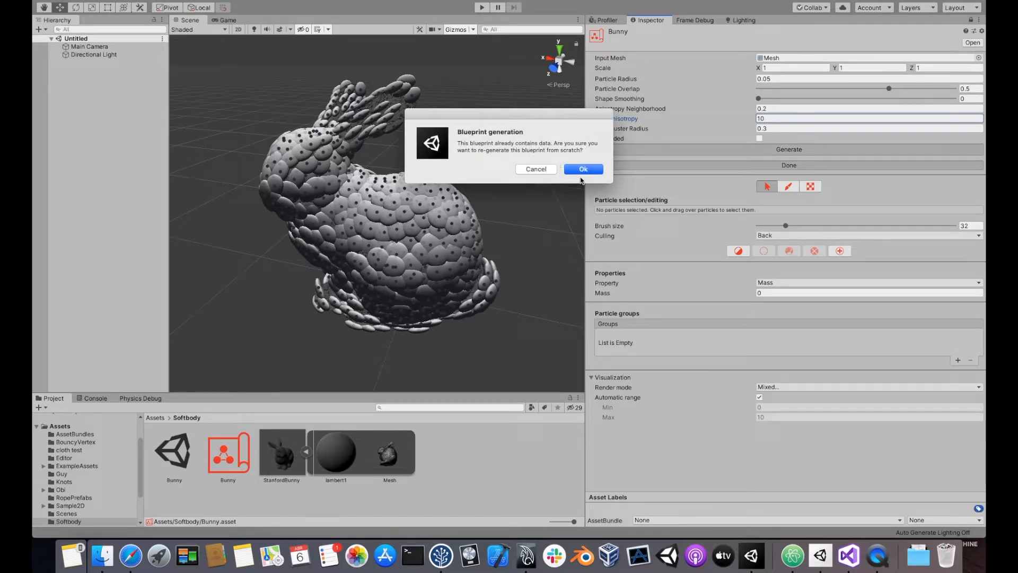
pyautogui.click(582, 169)
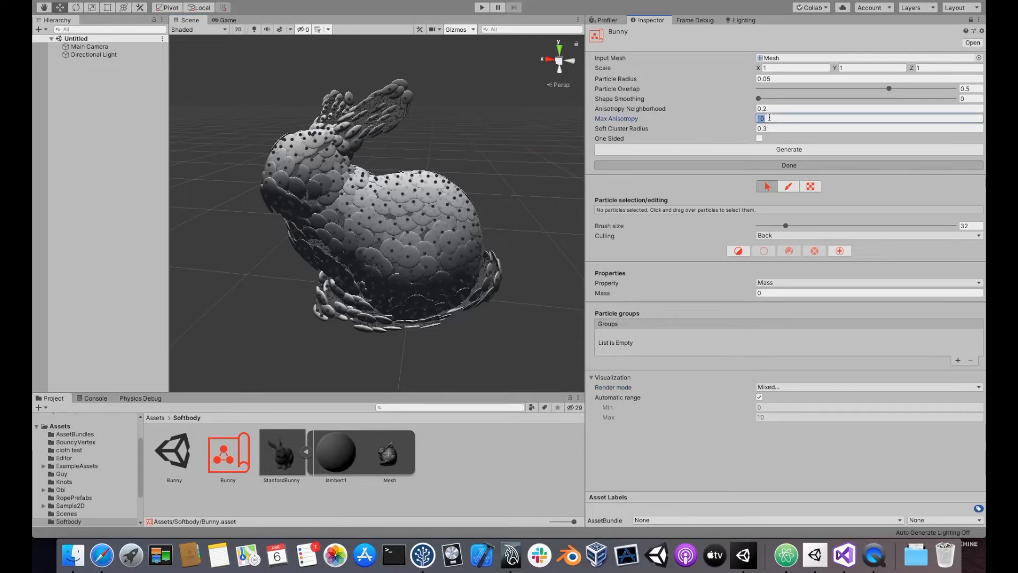
pyautogui.click(789, 150)
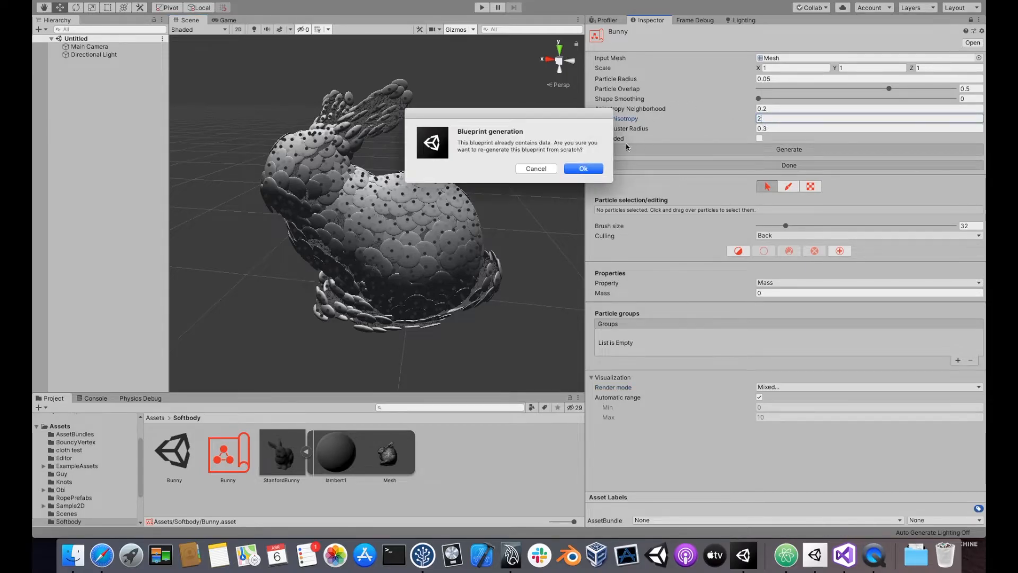
pyautogui.click(582, 168)
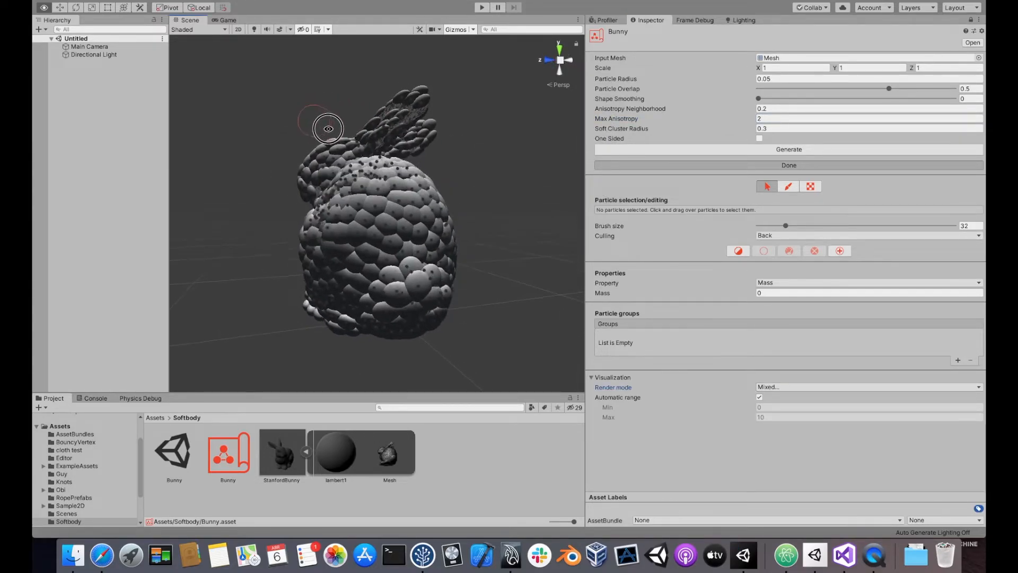
# Orbit around the bunny and regenerate once more to inspect the rounder particles
pyautogui.moveTo(328, 128); pyautogui.dragTo(404, 155)
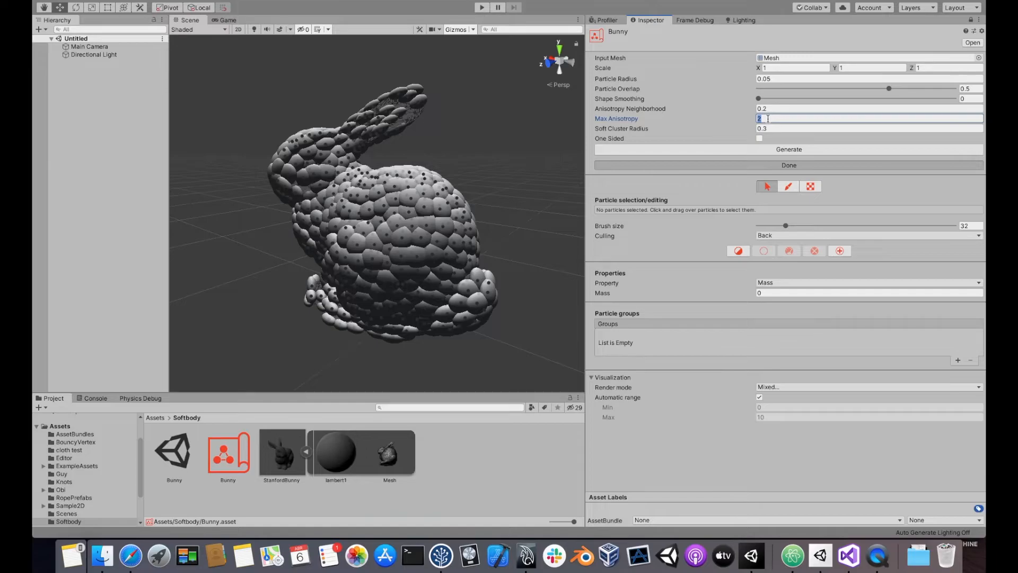
pyautogui.click(788, 149)
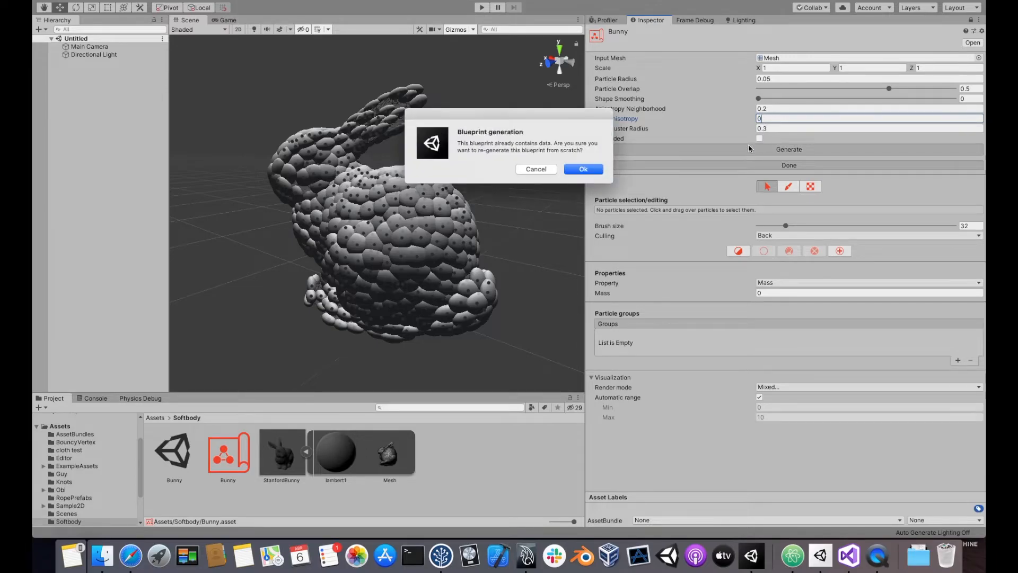
pyautogui.click(581, 169)
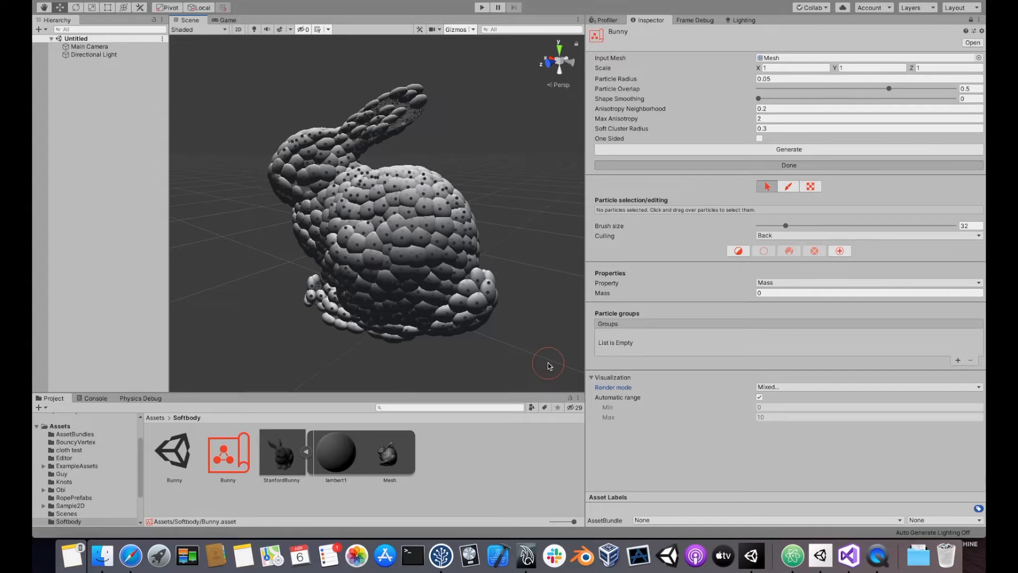
pyautogui.moveTo(783, 390)
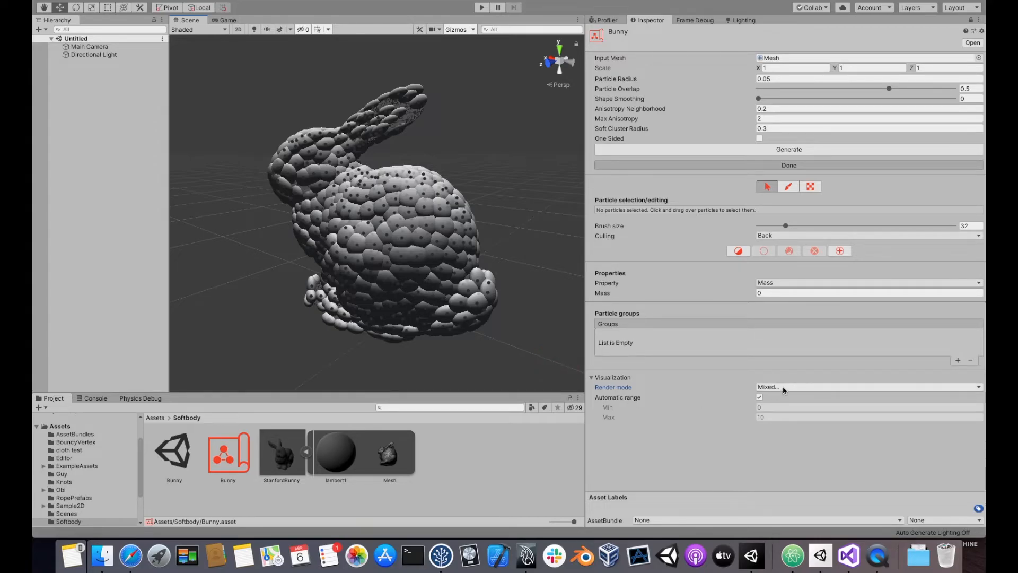
# Add Shape matching constraints to the blueprint preview's render mode, showing cyan constraints across the bunny
pyautogui.click(867, 387)
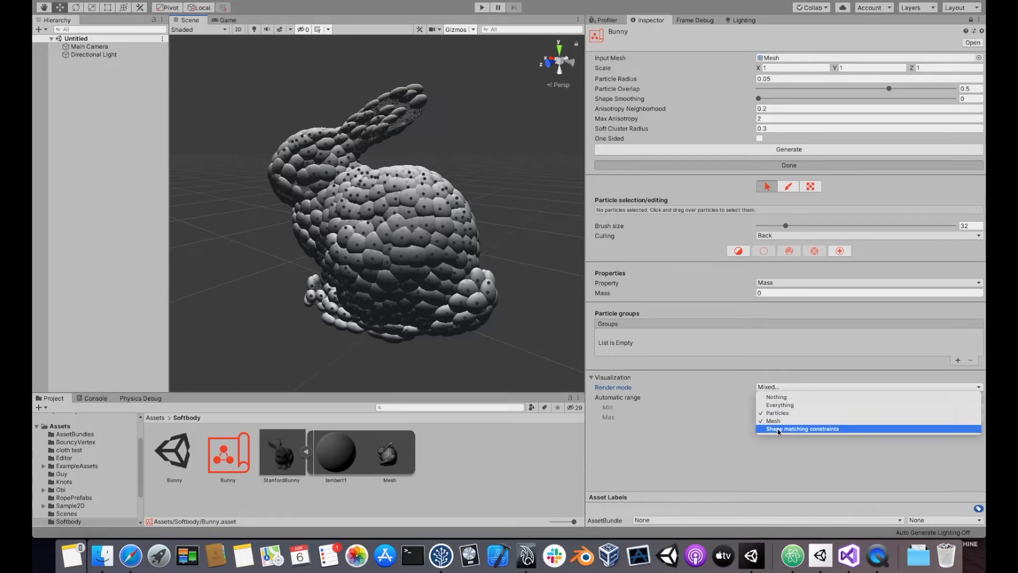
pyautogui.click(779, 405)
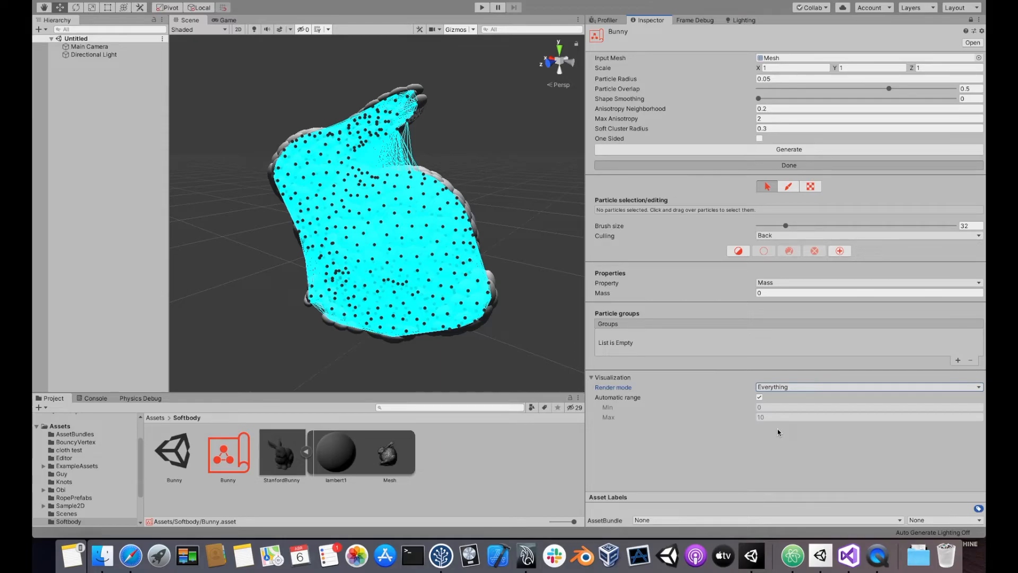
pyautogui.moveTo(638, 132)
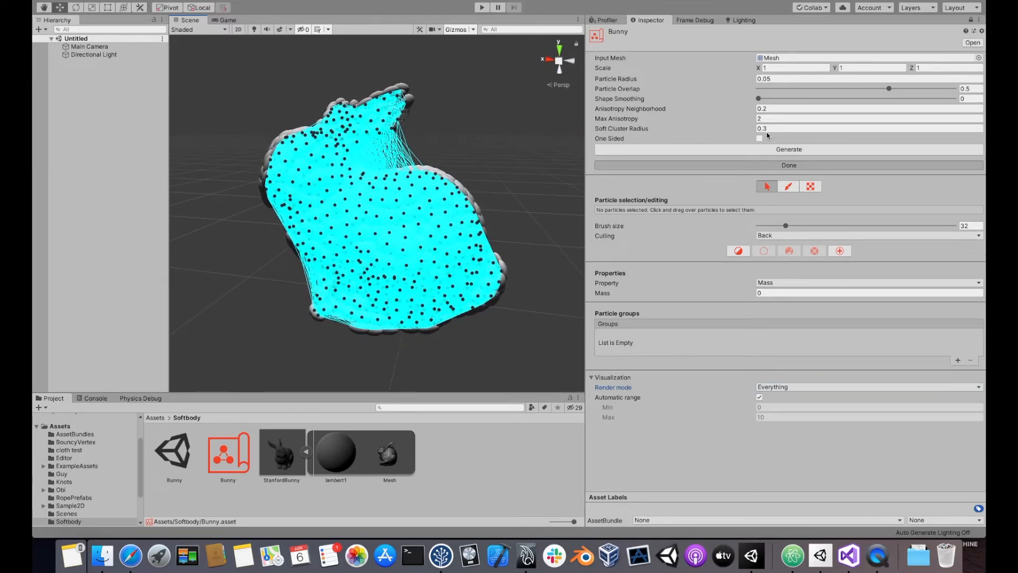
pyautogui.moveTo(479, 159)
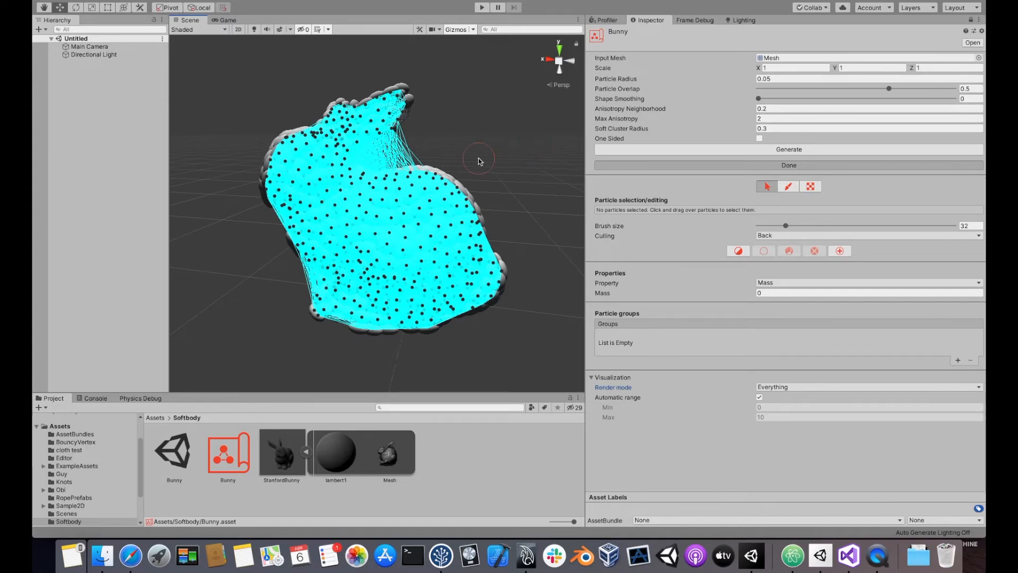
pyautogui.moveTo(477, 231)
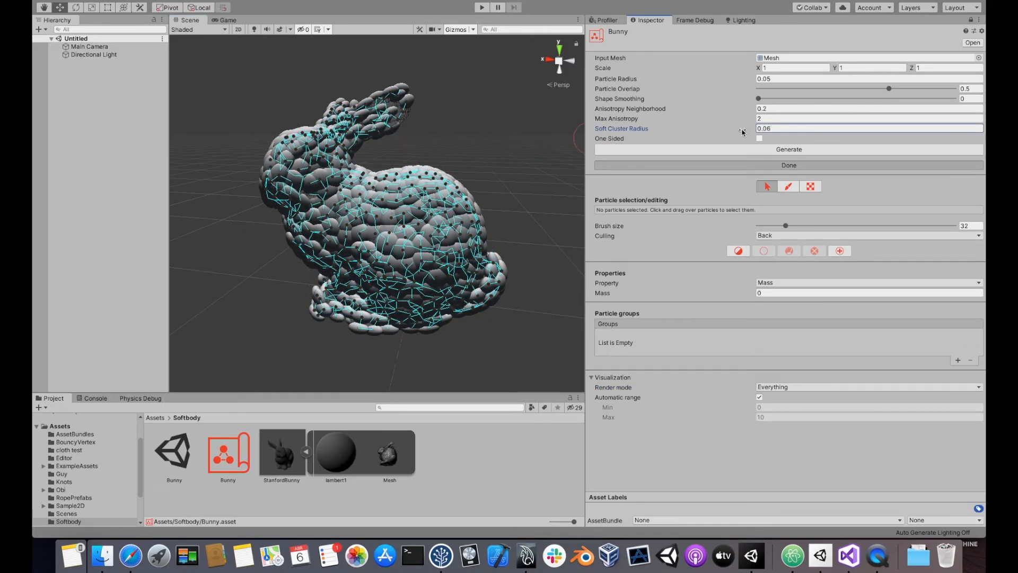
pyautogui.moveTo(547, 150)
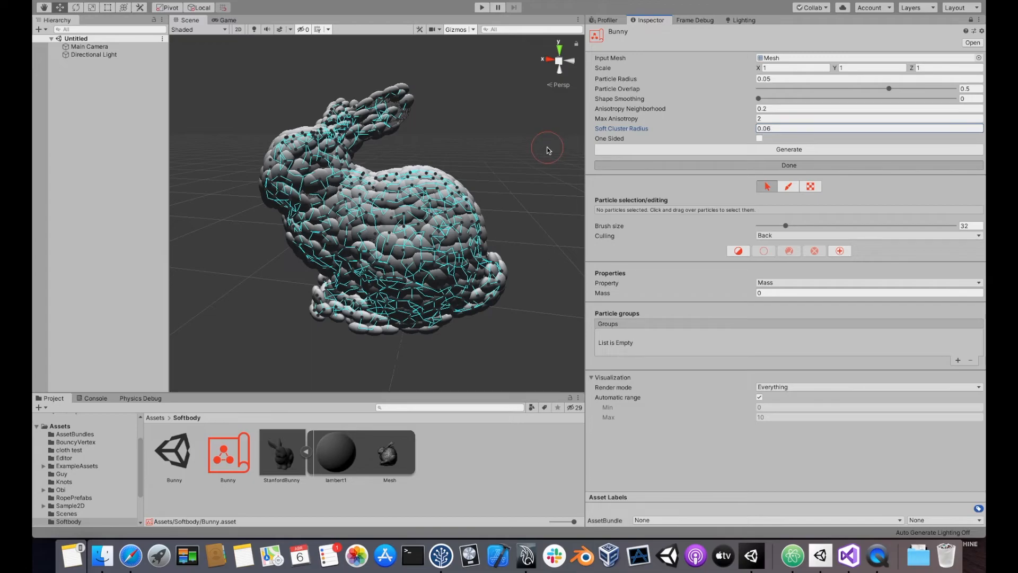
# Change Soft Cluster Radius to 0.1 and regenerate the Bunny blueprint from scratch
pyautogui.click(480, 7)
pyautogui.write('0')
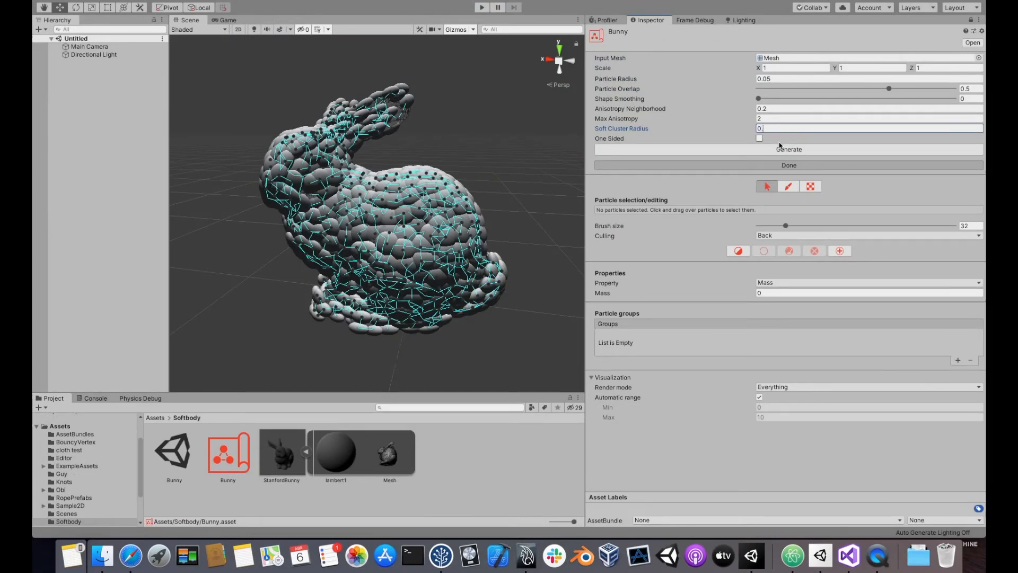
pyautogui.click(789, 149)
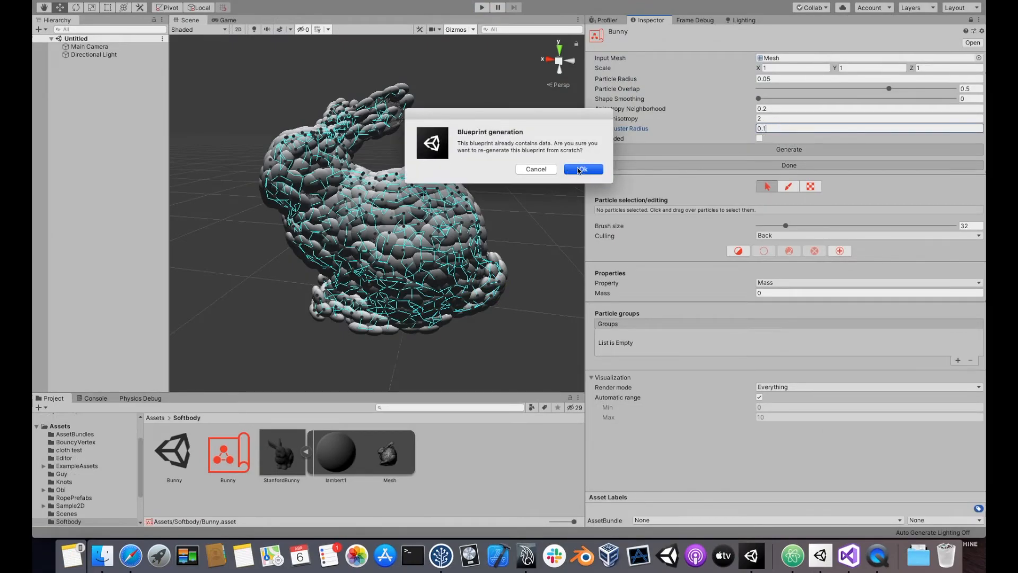
pyautogui.click(579, 169)
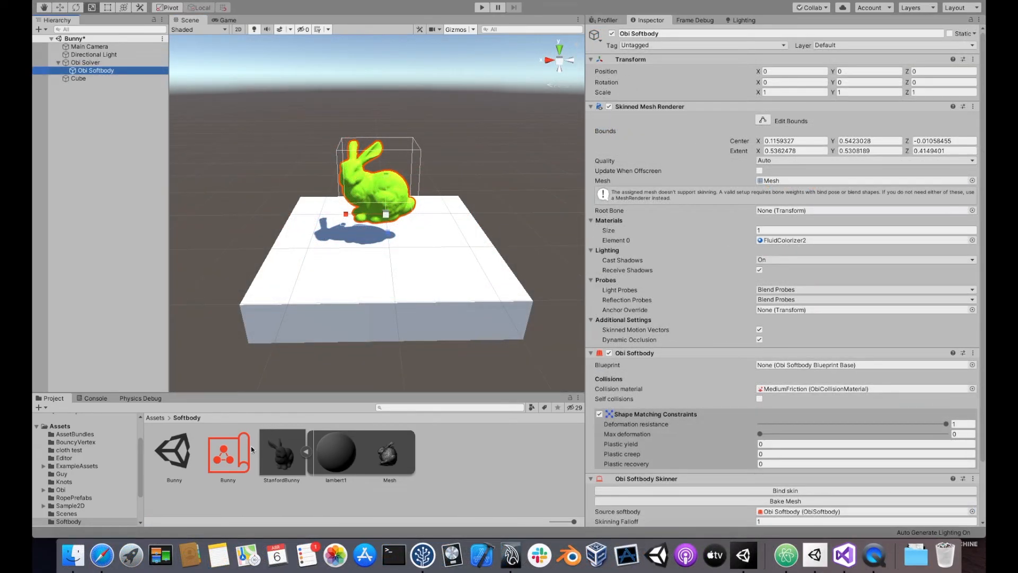
# Give the Obi Softbody the Bunny blueprint, bind its skin, and run Play mode
pyautogui.click(227, 451)
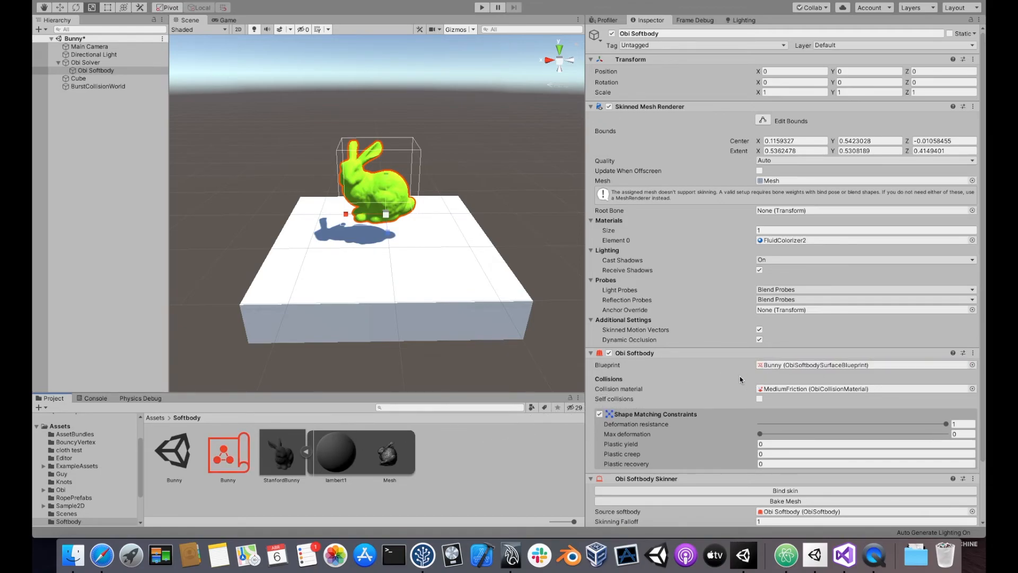
pyautogui.scroll(-3)
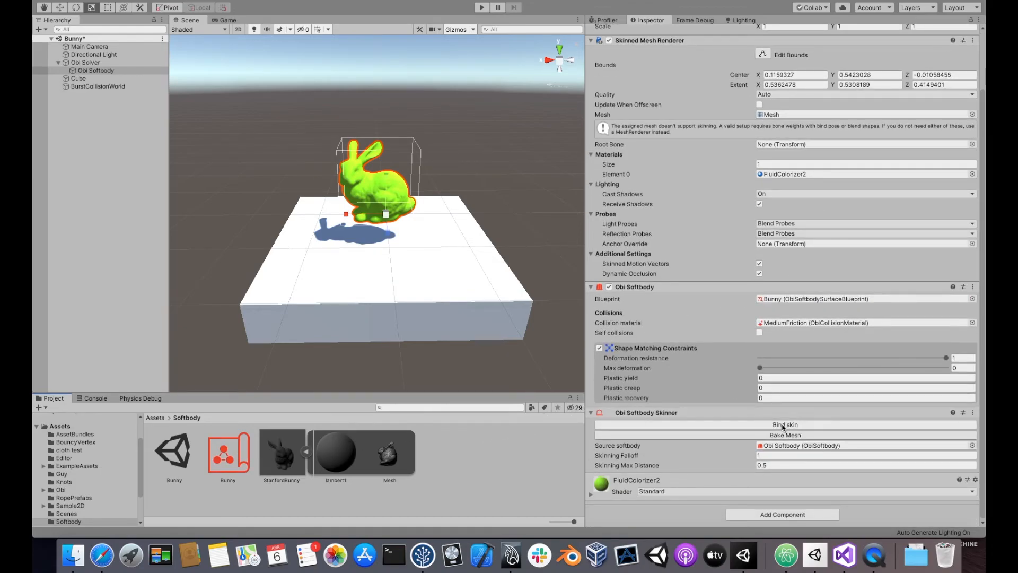
pyautogui.click(784, 424)
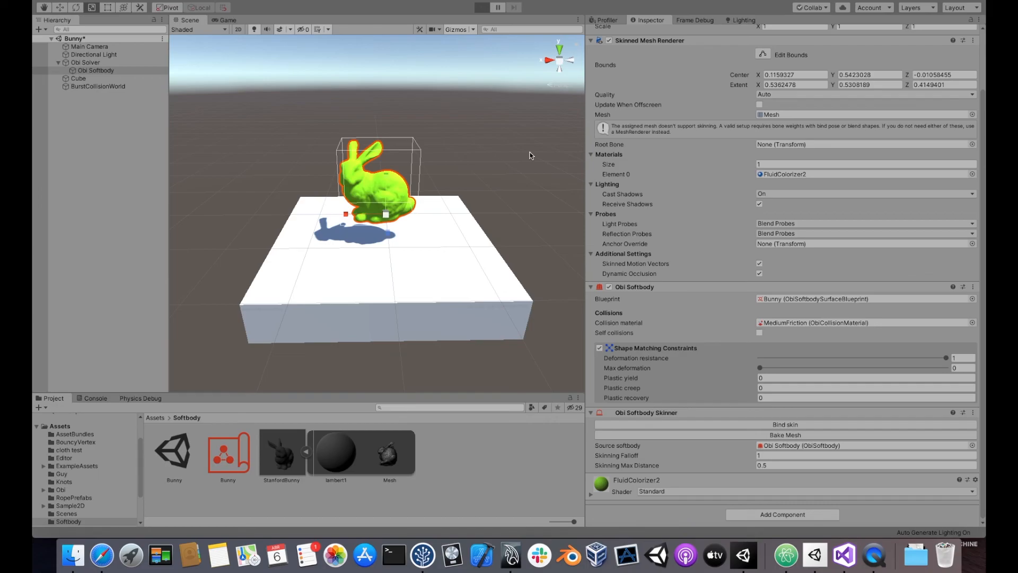
pyautogui.click(481, 6)
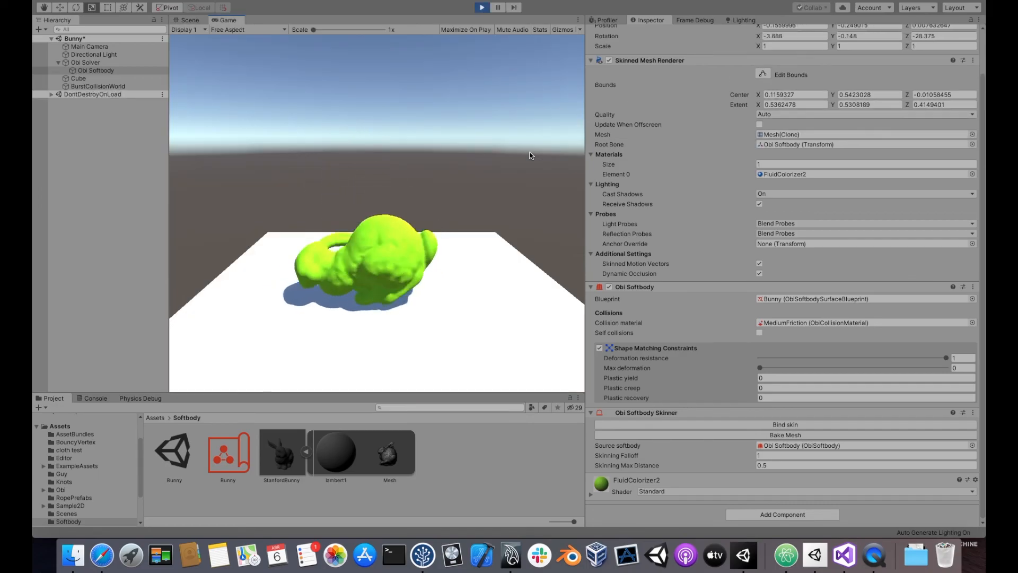